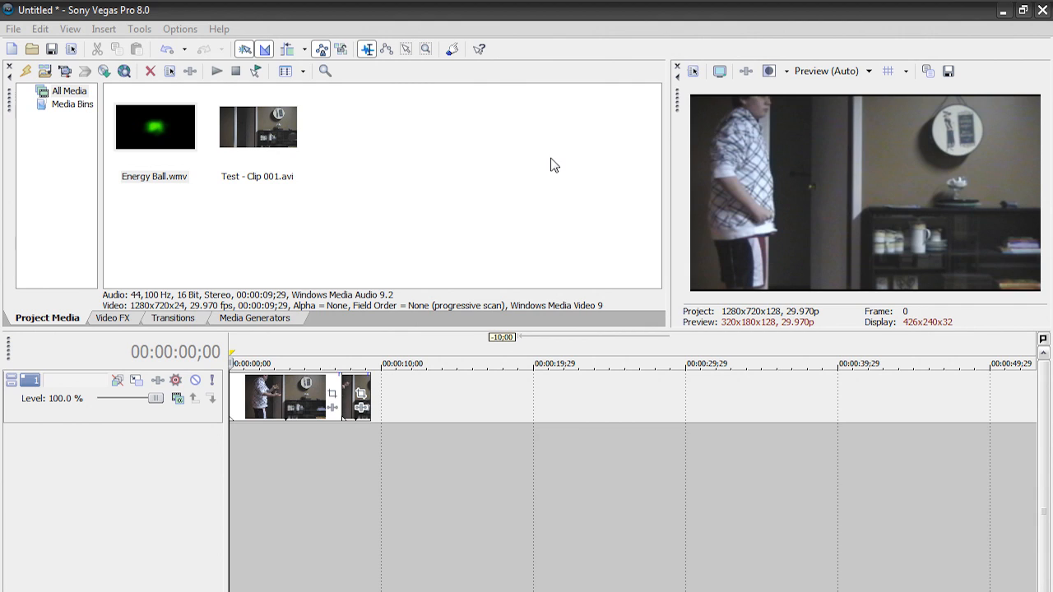
pyautogui.moveTo(533, 169)
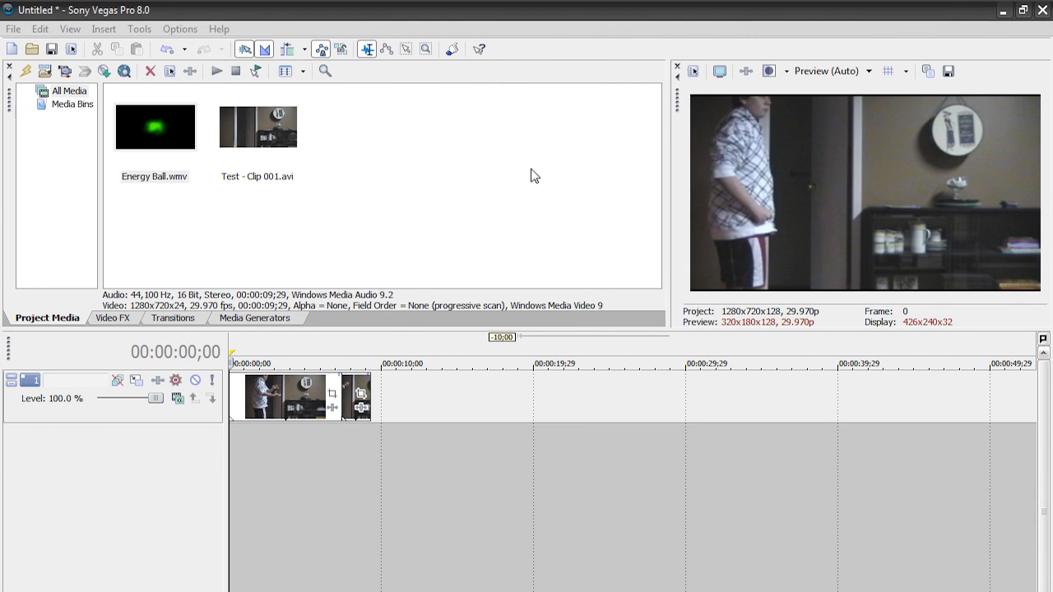
pyautogui.moveTo(556, 179)
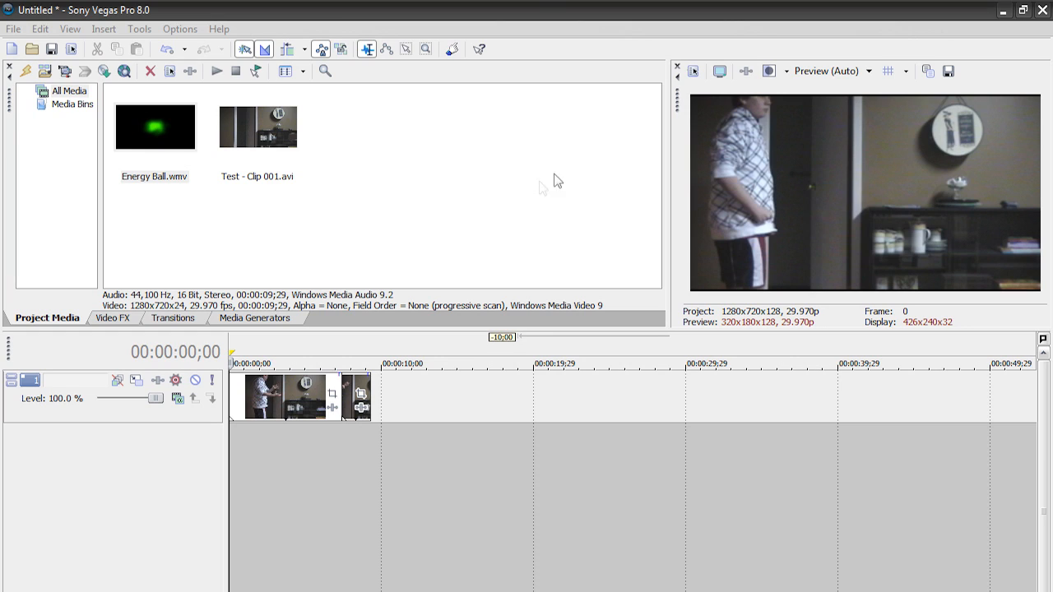
pyautogui.moveTo(545, 188)
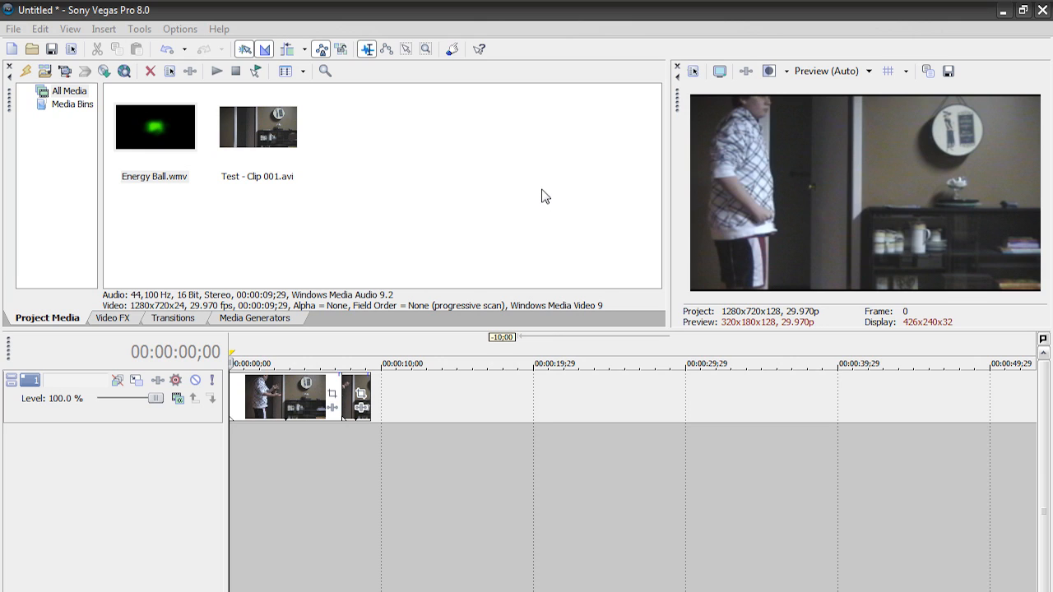
pyautogui.moveTo(374, 331)
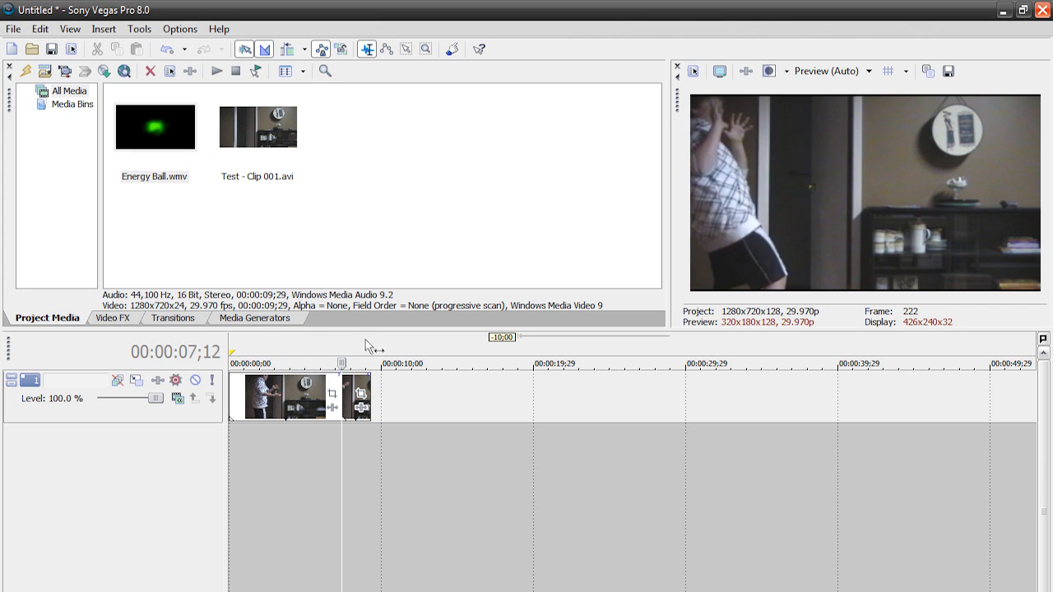
# Insert a new video track above the live test clip on the timeline
pyautogui.click(154, 125)
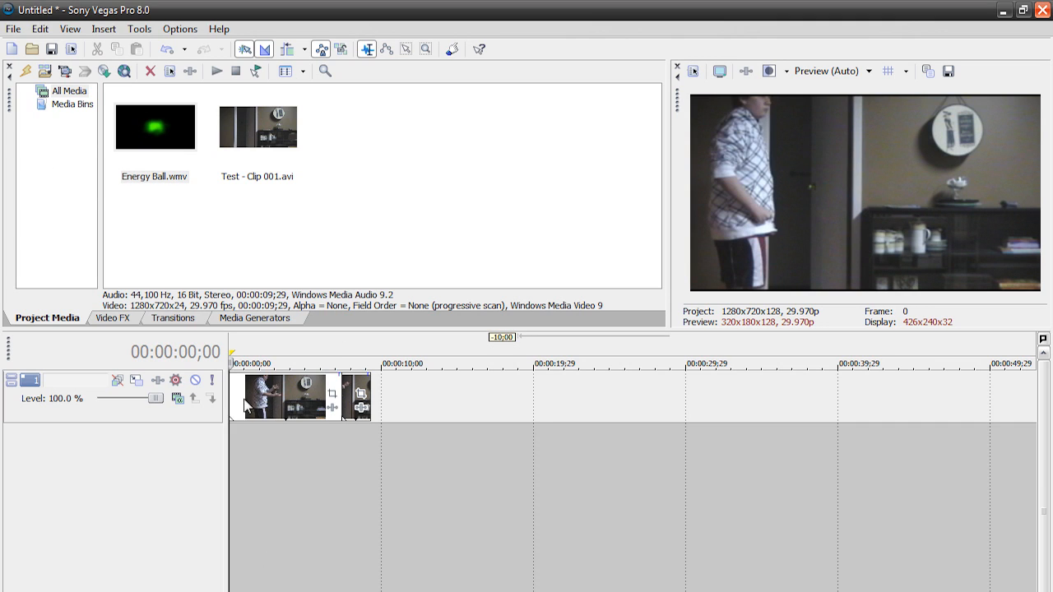
pyautogui.moveTo(290, 468)
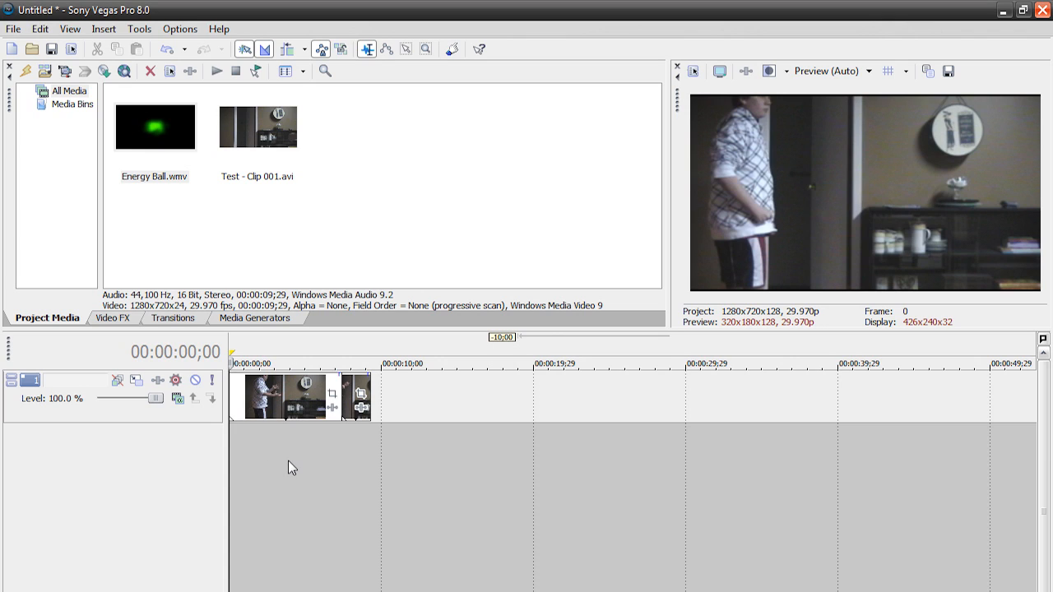
pyautogui.moveTo(278, 472)
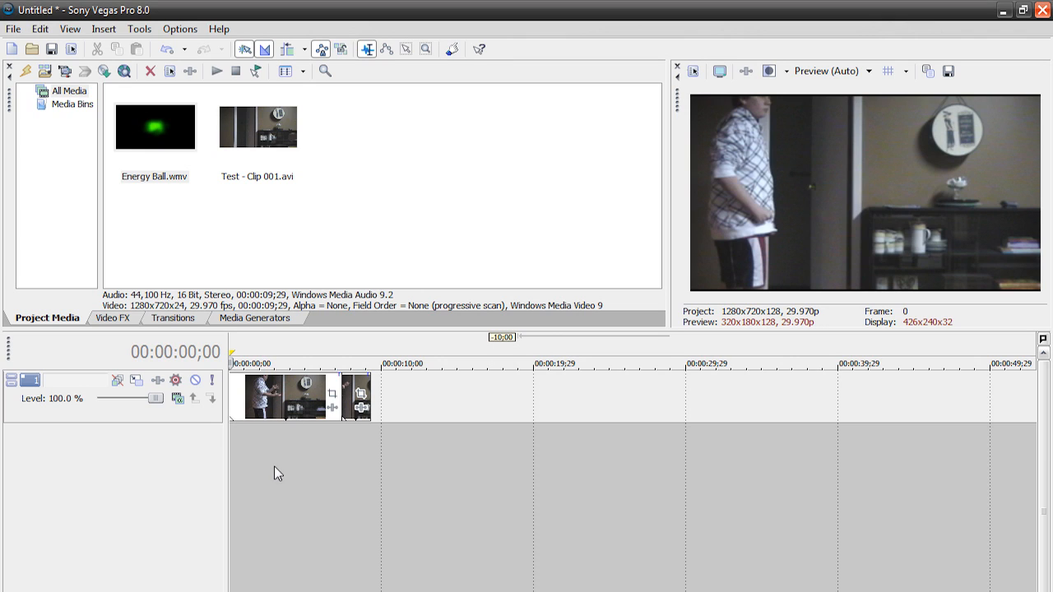
pyautogui.moveTo(289, 450)
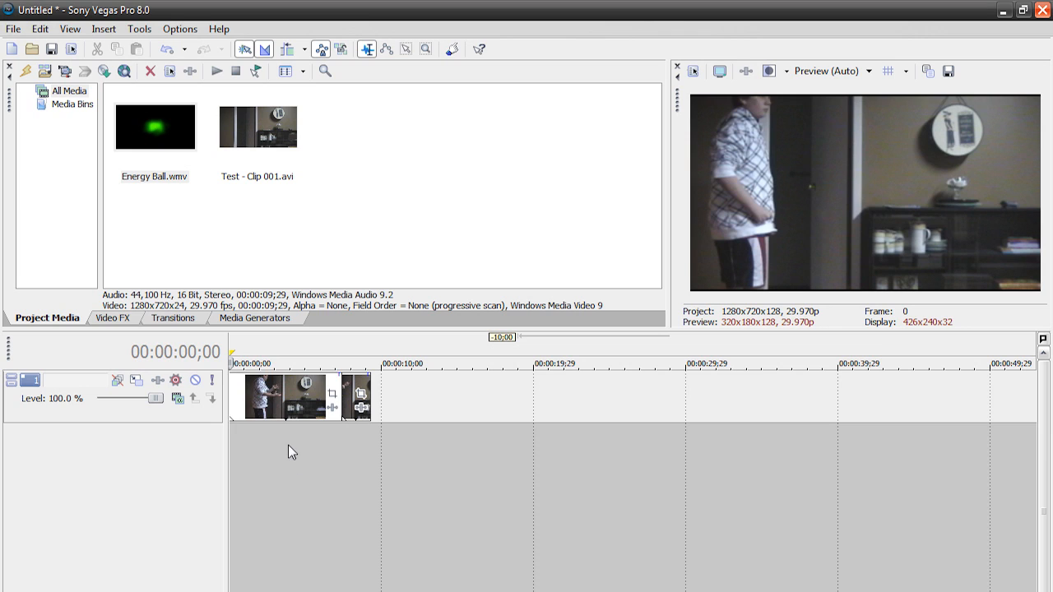
pyautogui.rightClick(292, 451)
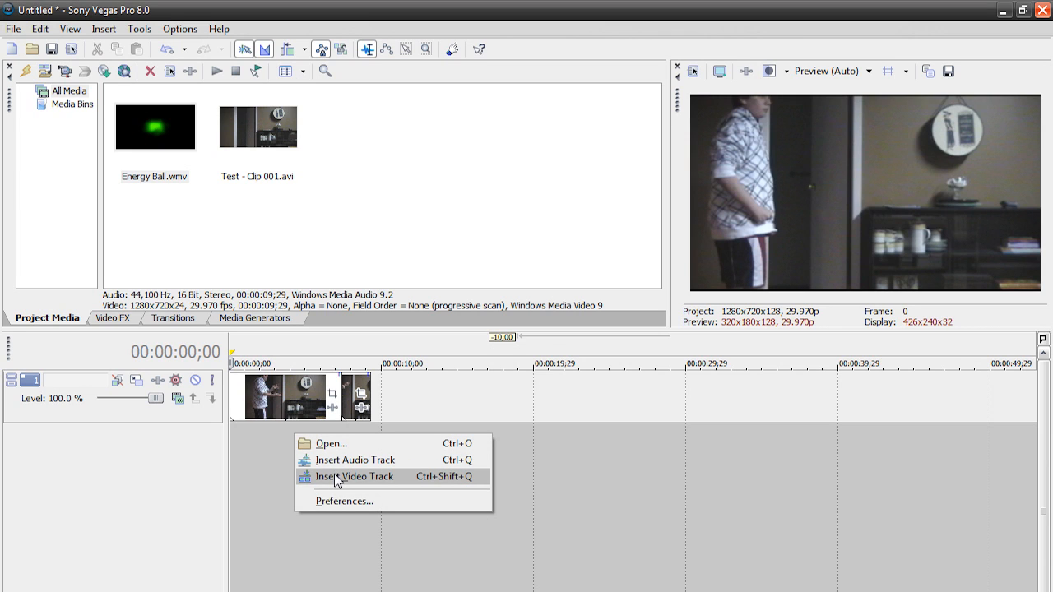
pyautogui.click(355, 477)
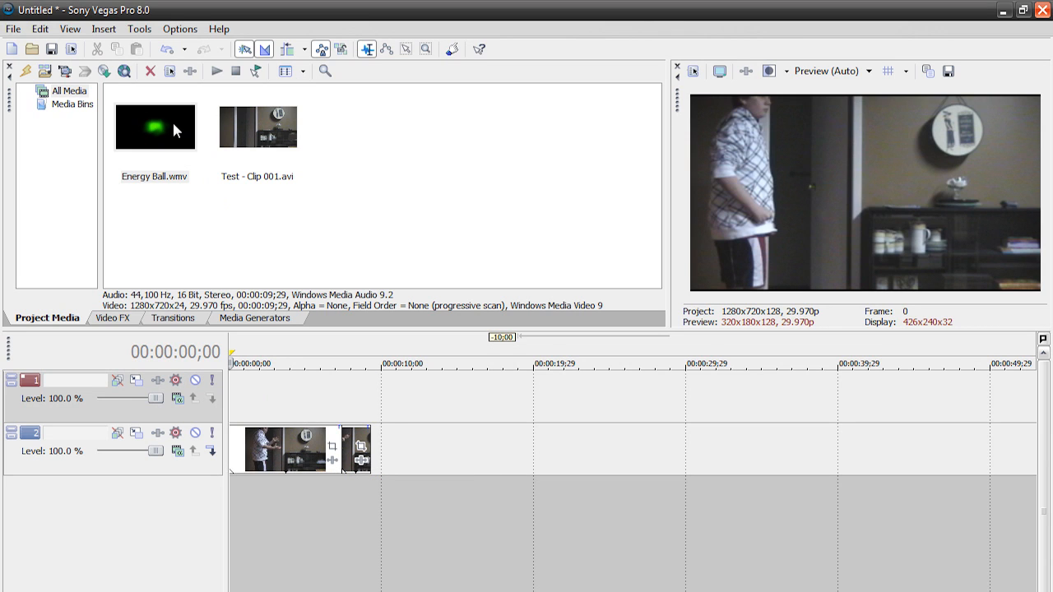
# Place Energy Ball.wmv from Project Media onto the new top track at the start
pyautogui.click(154, 127)
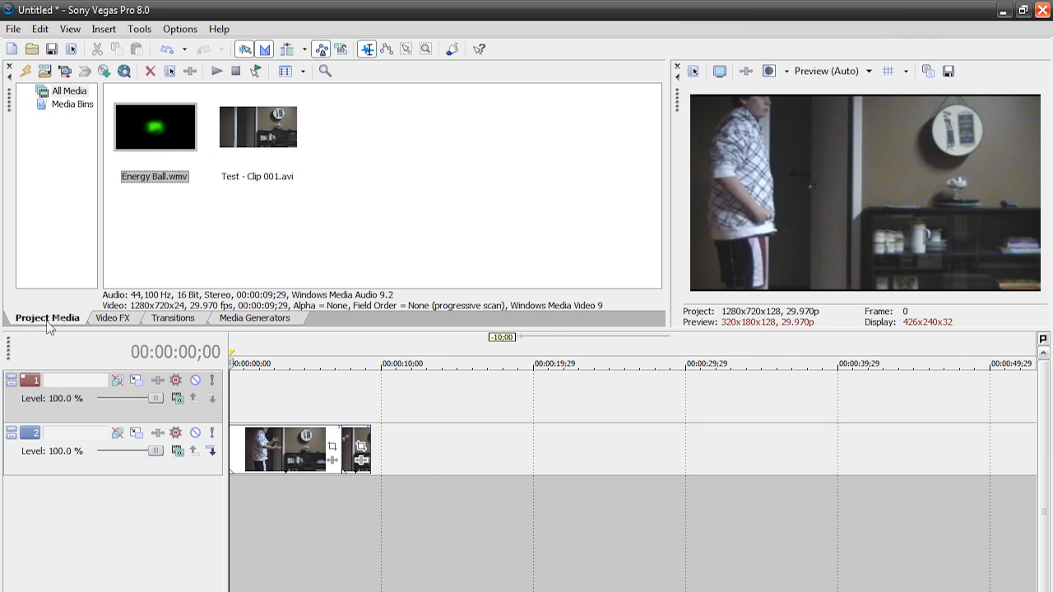
pyautogui.moveTo(69, 191)
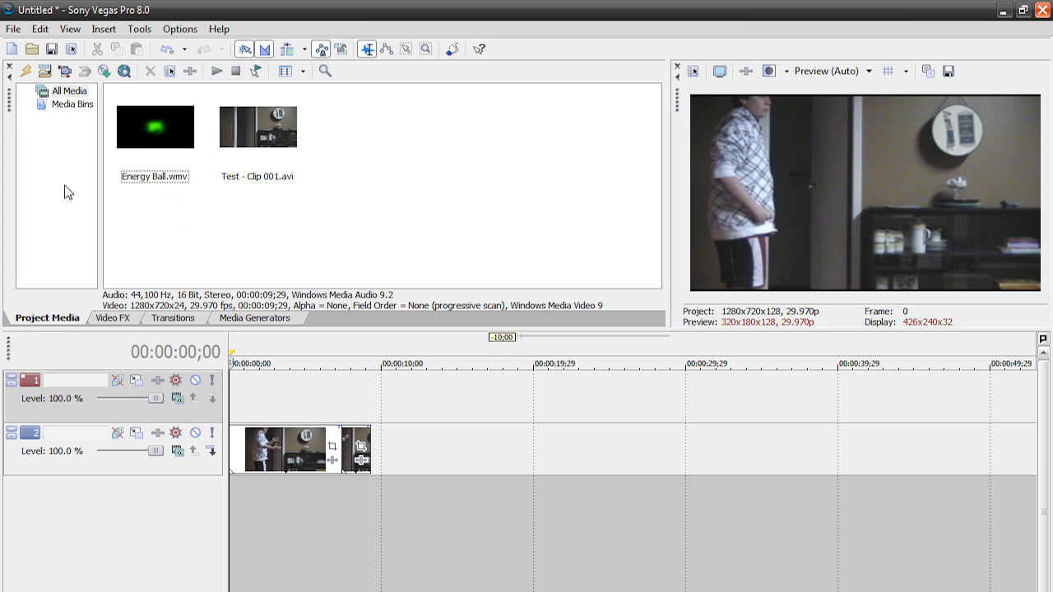
pyautogui.click(13, 28)
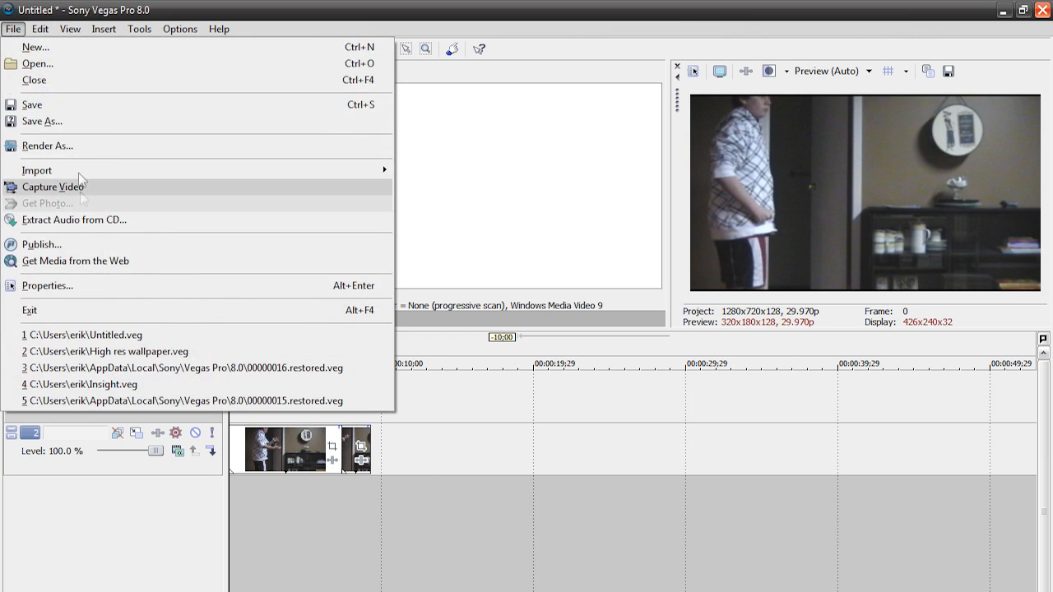
pyautogui.click(36, 170)
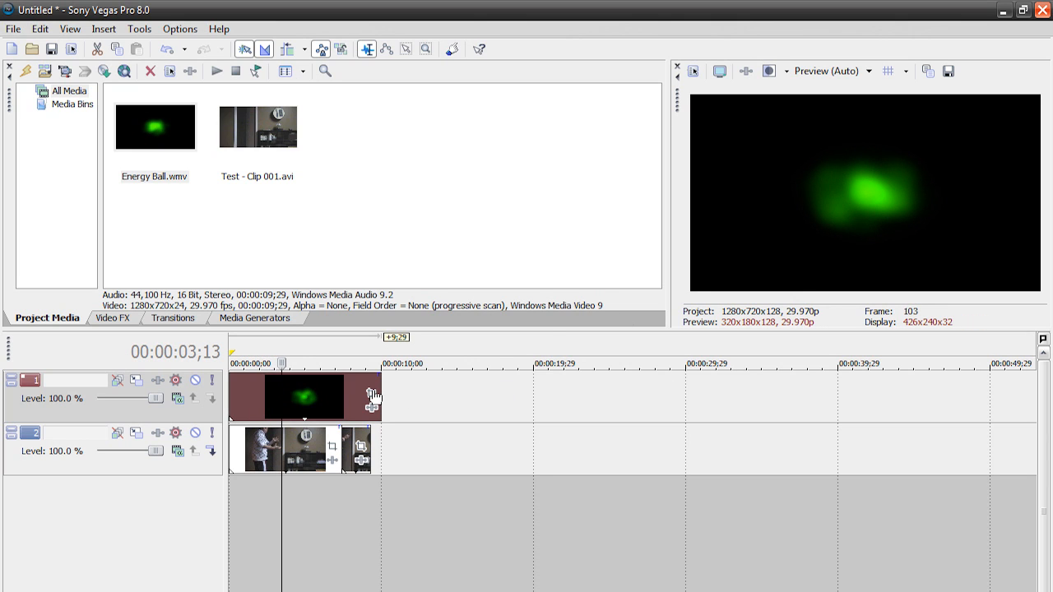
pyautogui.moveTo(329, 403)
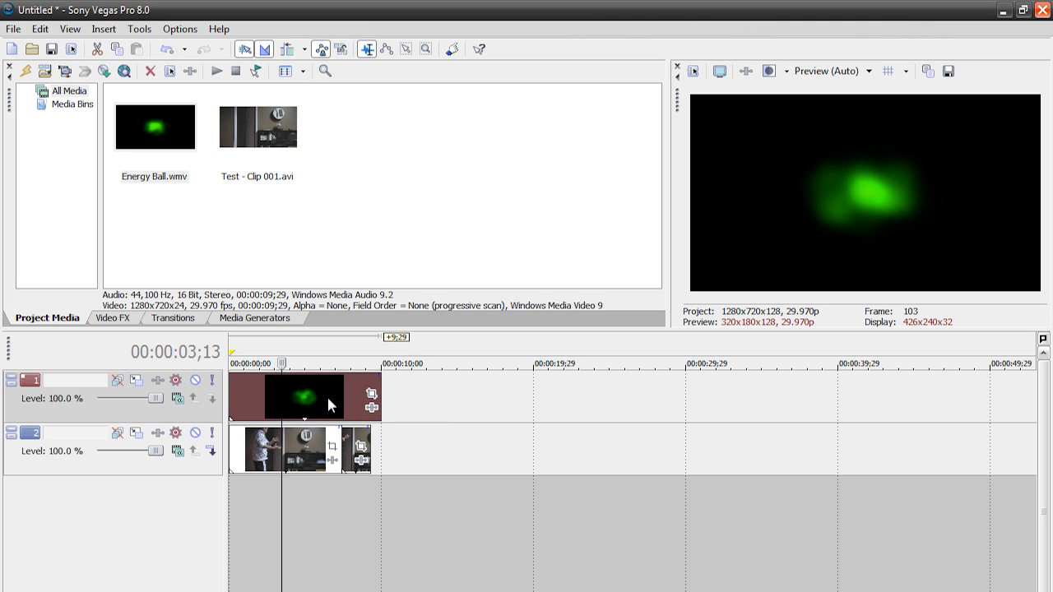
pyautogui.moveTo(267, 408)
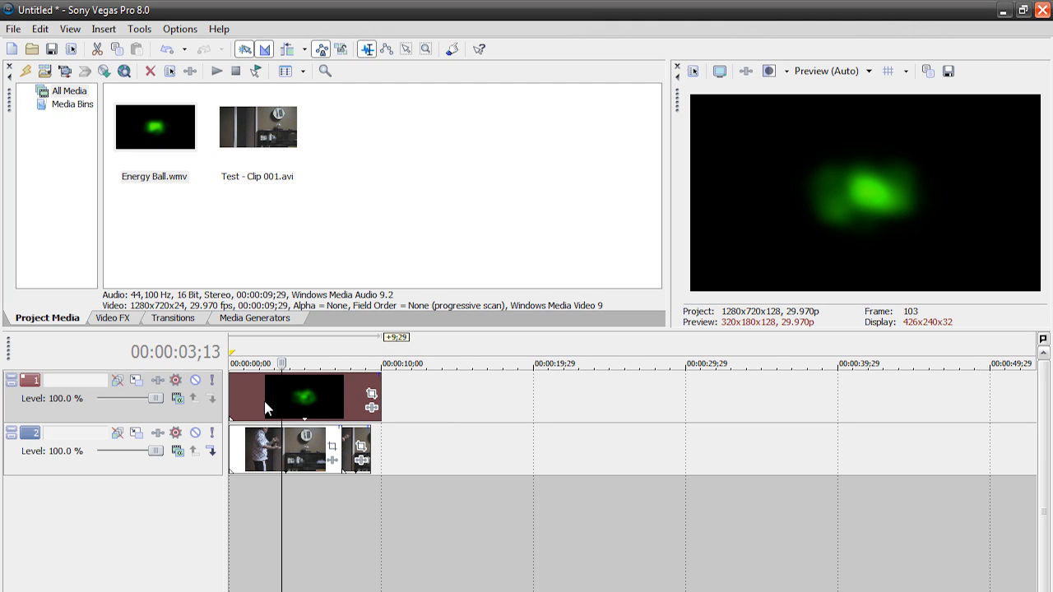
pyautogui.moveTo(278, 408)
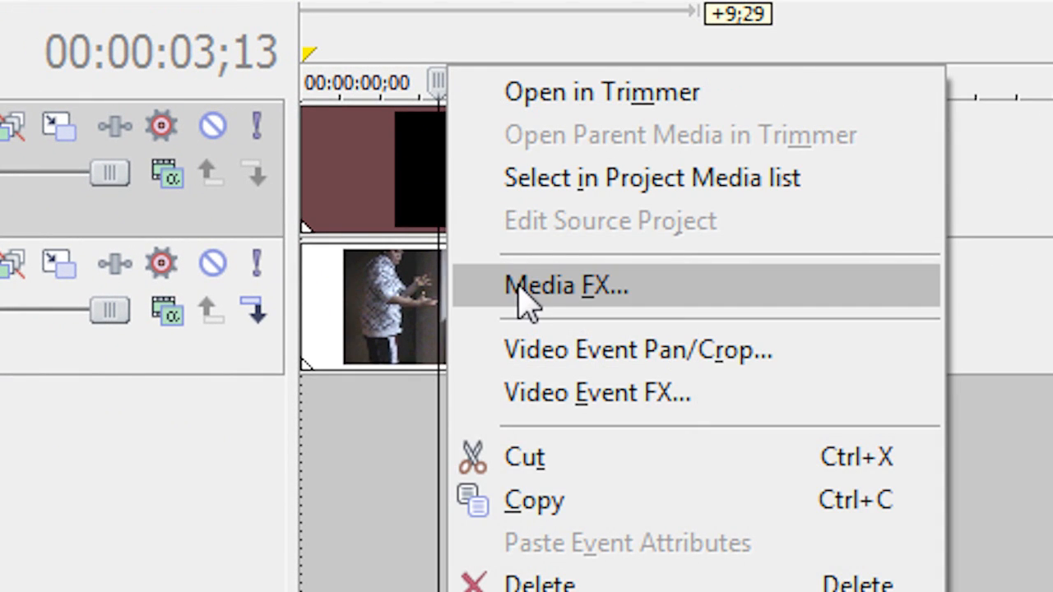
# Add a Chroma Keyer to the Energy Ball clip with low threshold 0.430, high 1.000, blur 0.103
pyautogui.click(566, 286)
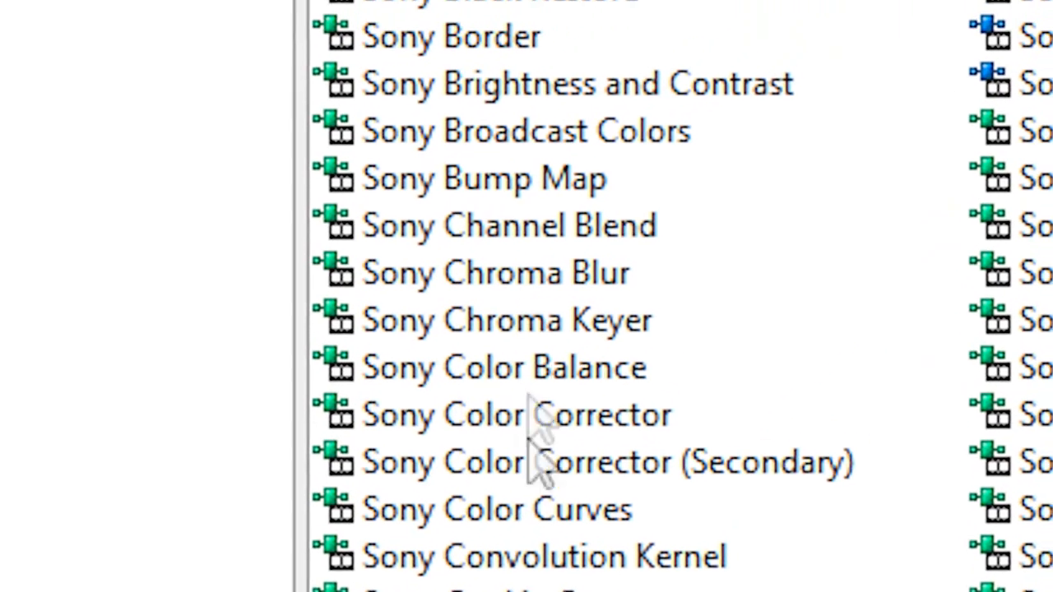
pyautogui.click(494, 337)
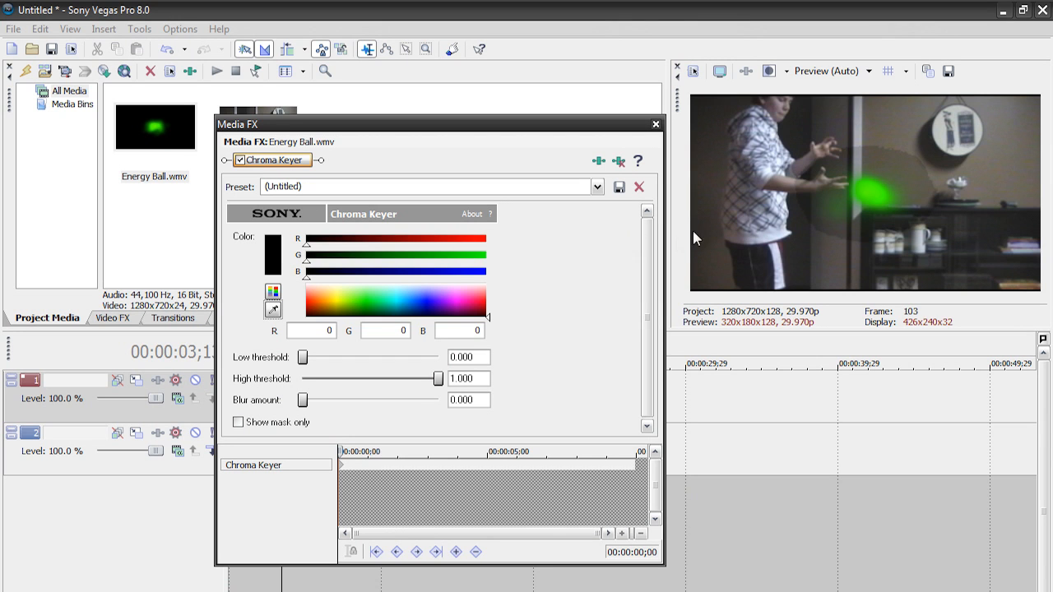
pyautogui.moveTo(717, 248)
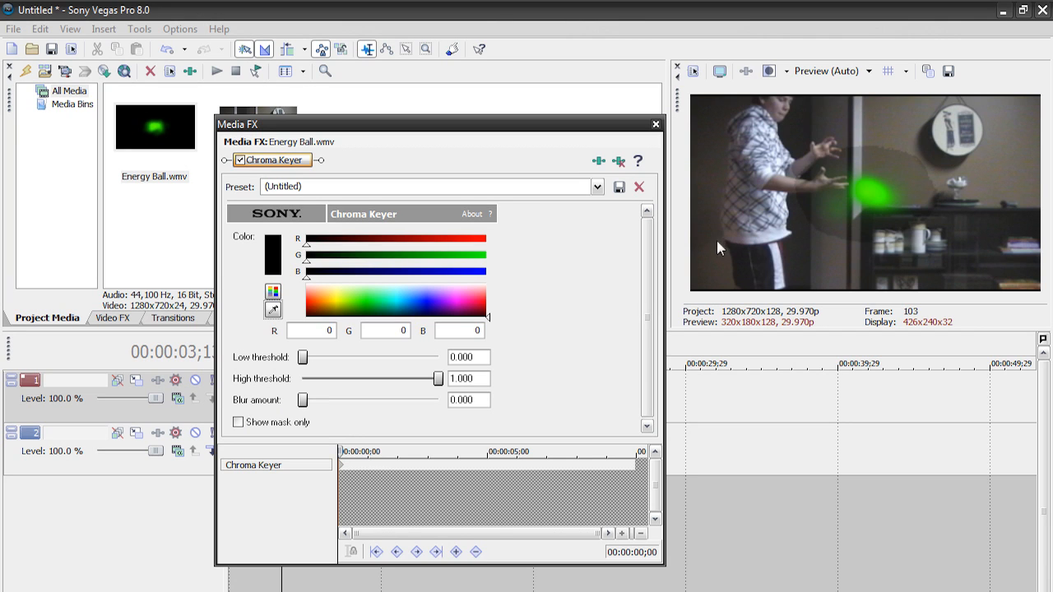
pyautogui.moveTo(775, 210)
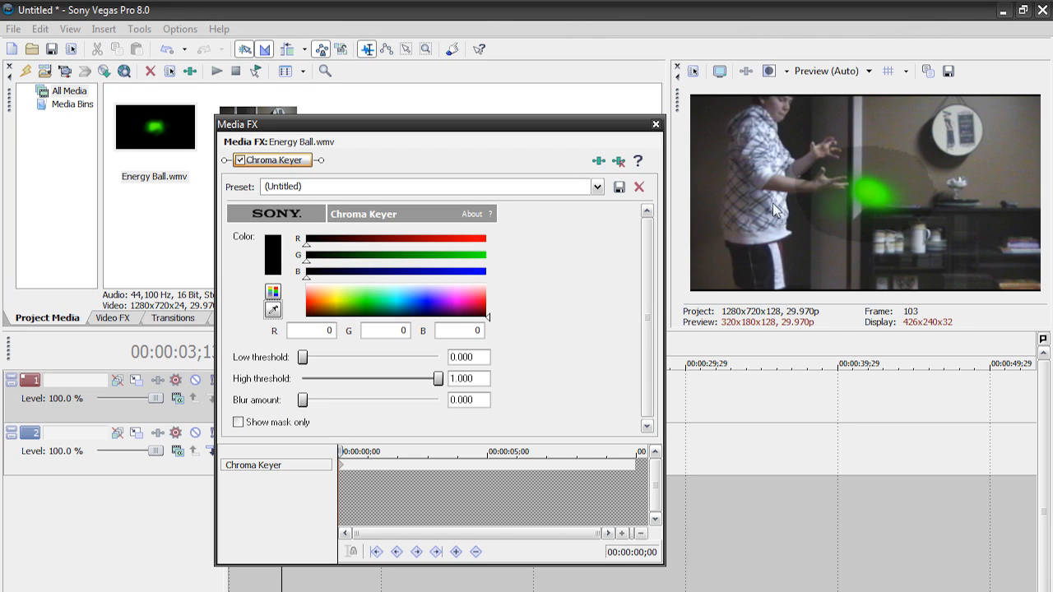
pyautogui.moveTo(434, 352)
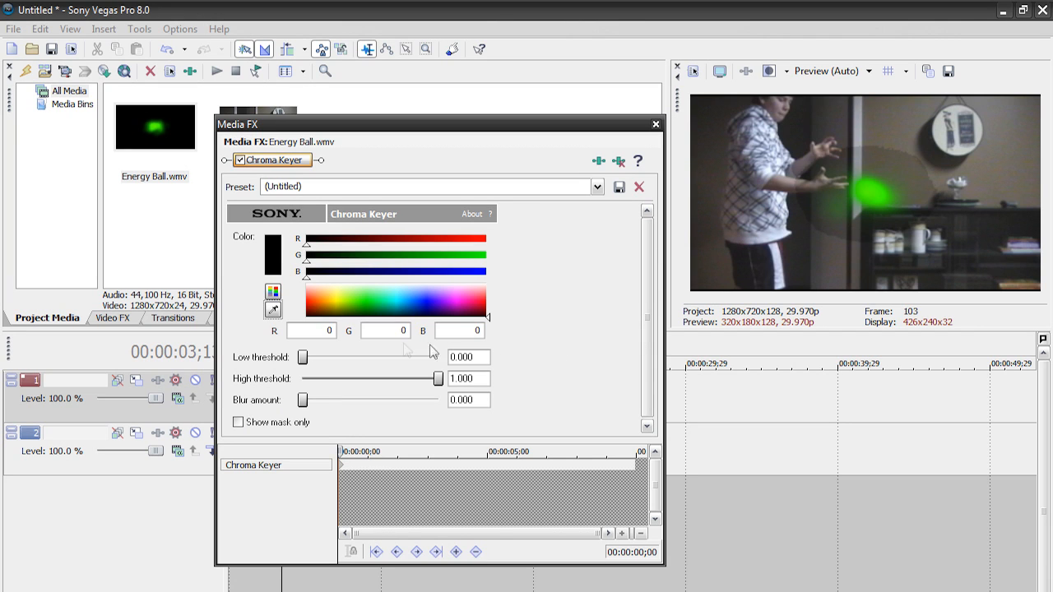
pyautogui.moveTo(302, 356); pyautogui.dragTo(337, 356)
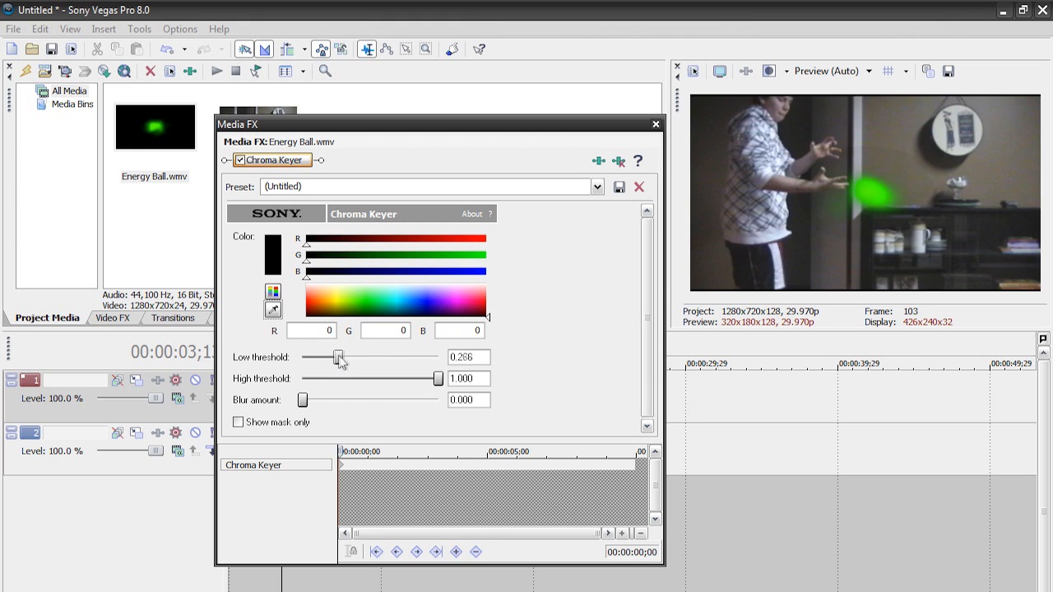
pyautogui.moveTo(339, 357); pyautogui.dragTo(359, 357)
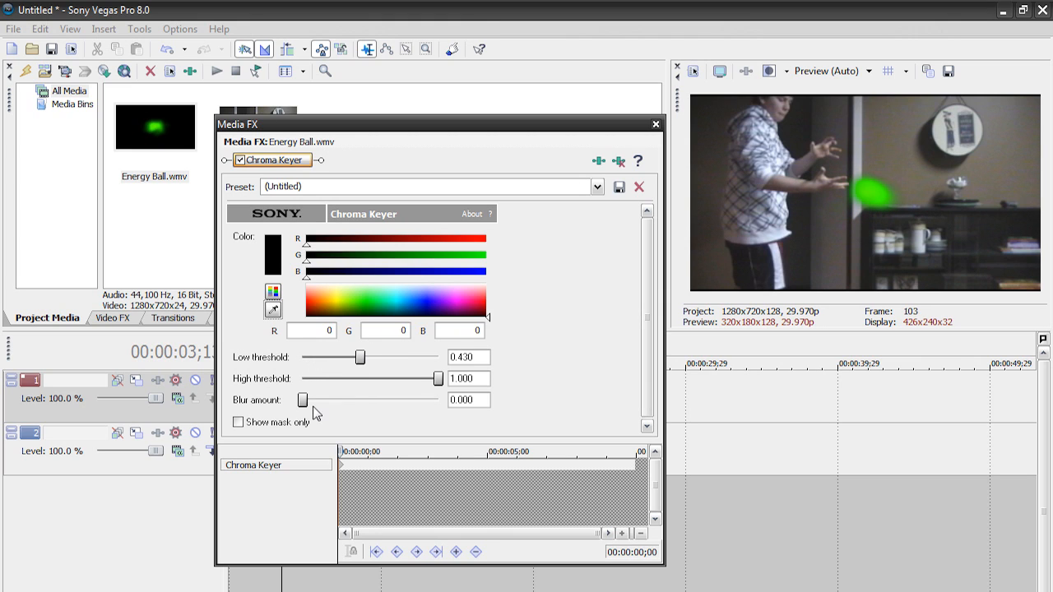
pyautogui.moveTo(303, 400); pyautogui.dragTo(316, 399)
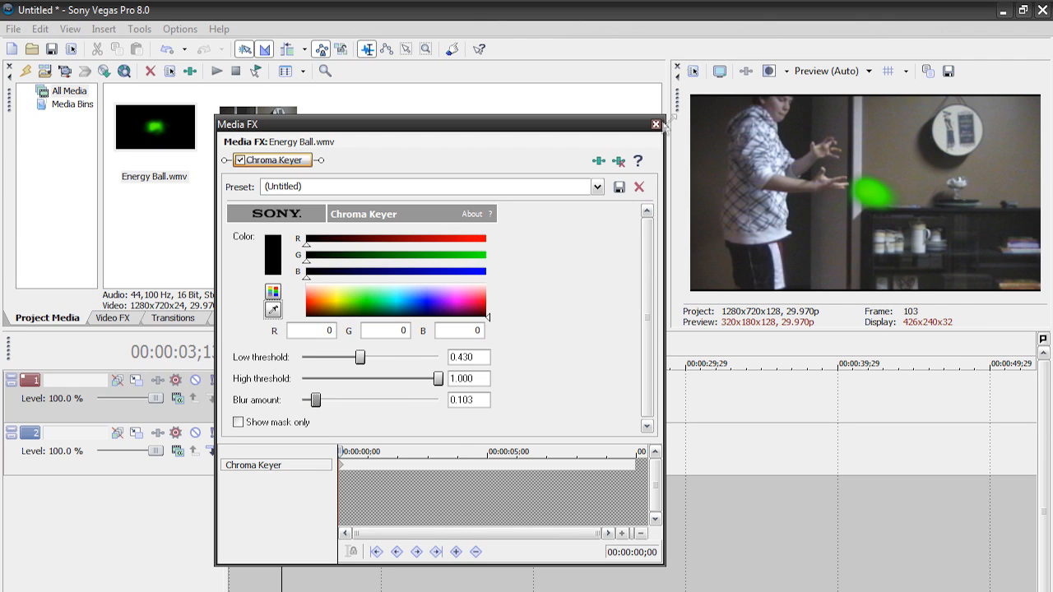
# Close the Chroma Keyer, then check Event Pan/Crop on an Energy Ball event and close it
pyautogui.click(654, 124)
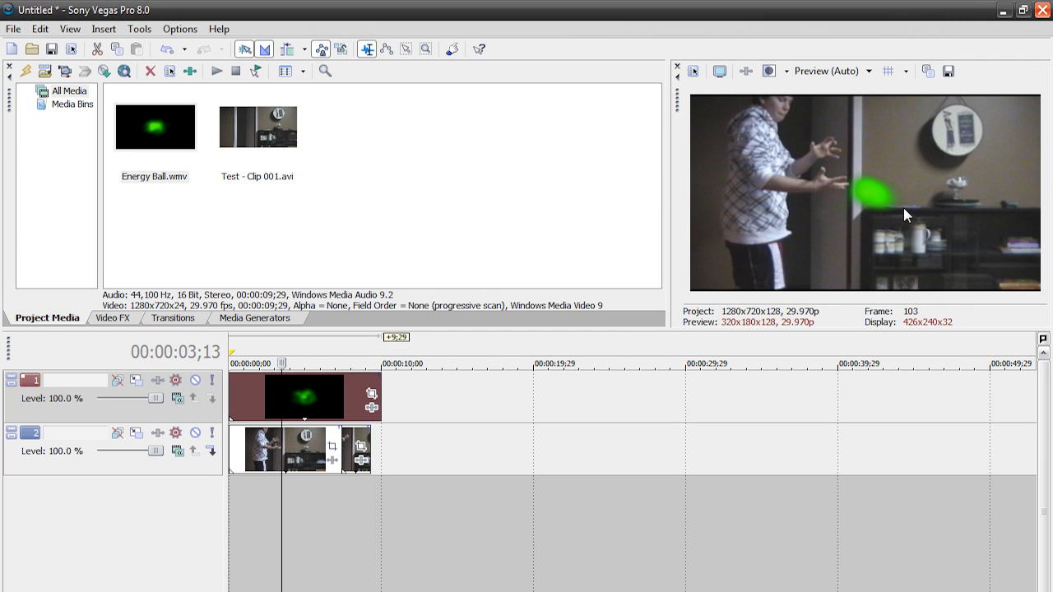
pyautogui.moveTo(947, 268)
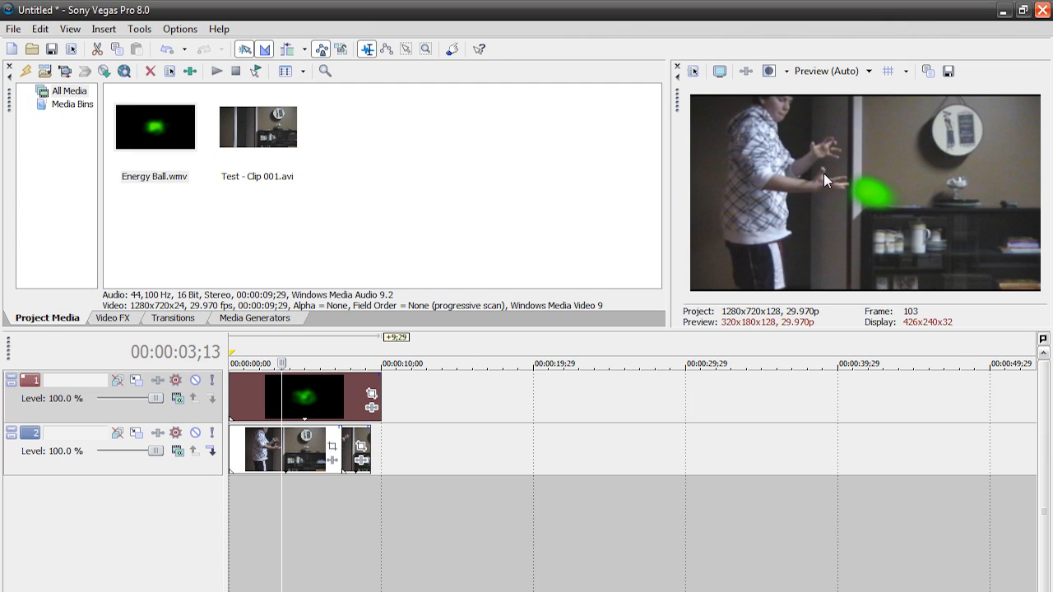
pyautogui.moveTo(874, 206)
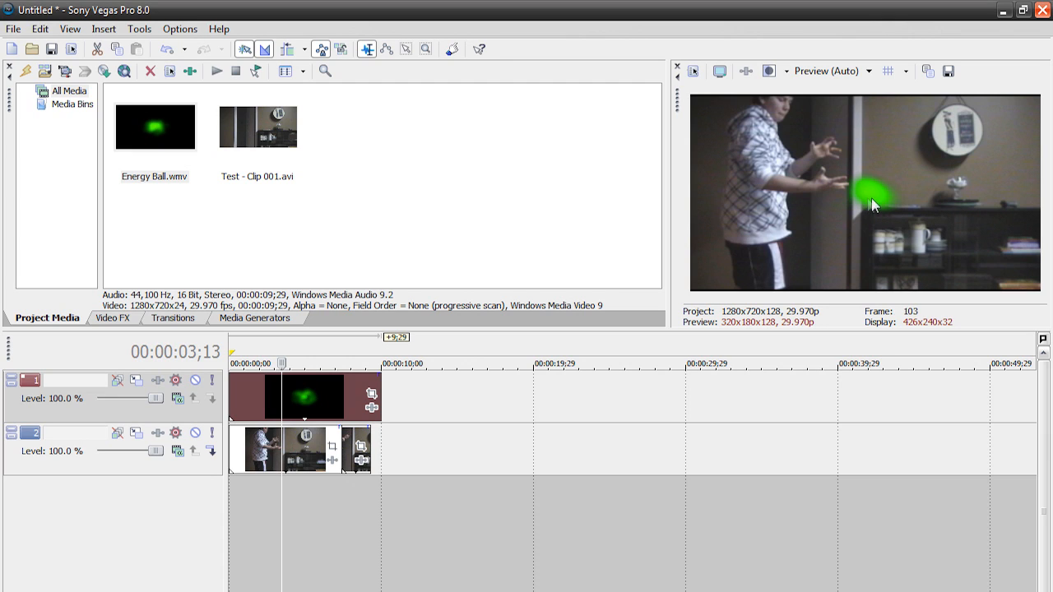
pyautogui.moveTo(835, 194)
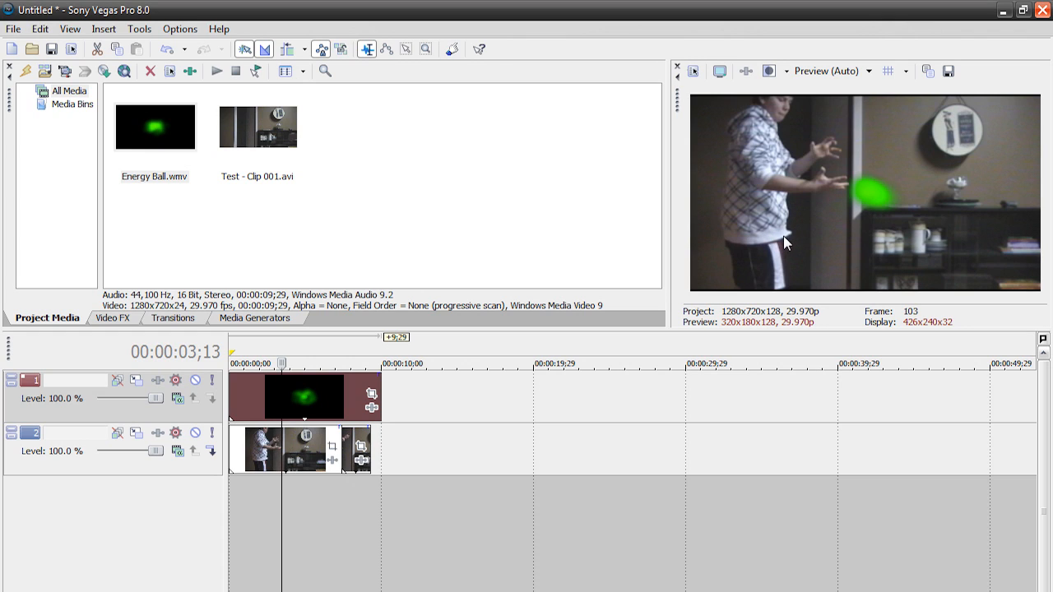
pyautogui.moveTo(772, 247)
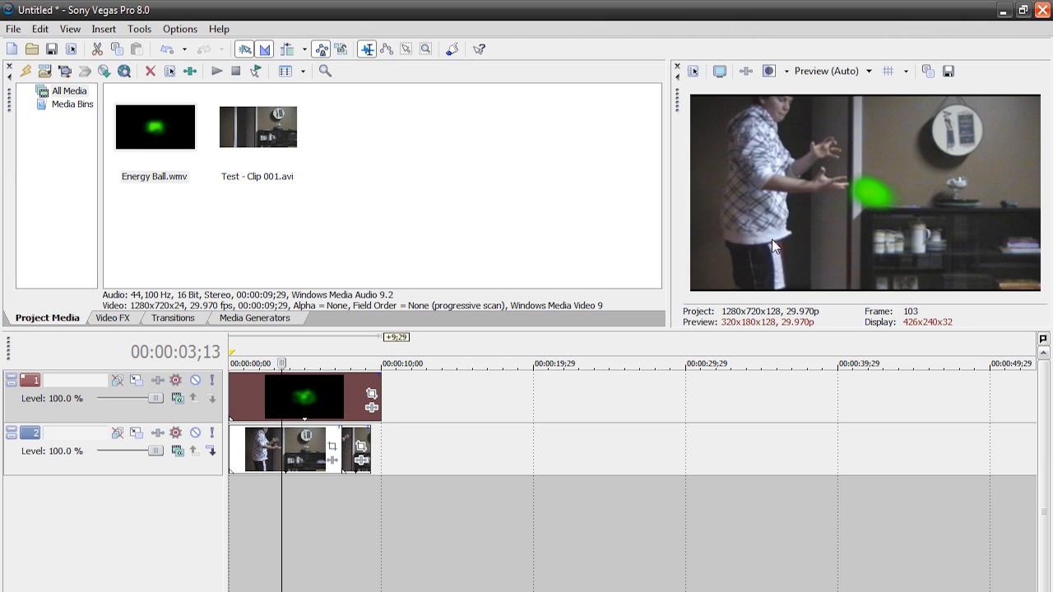
pyautogui.moveTo(810, 233)
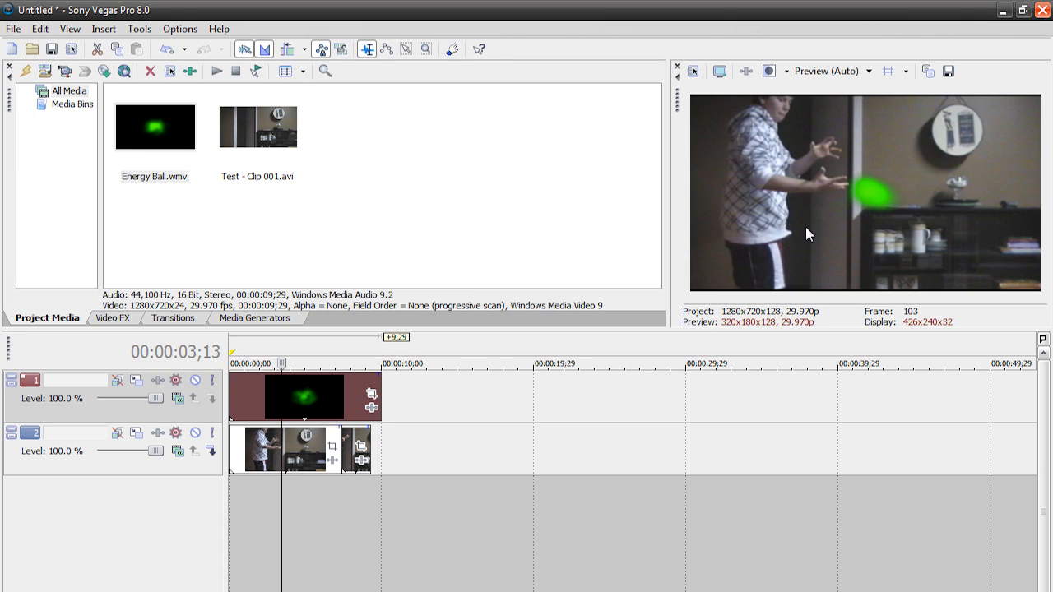
pyautogui.moveTo(791, 232)
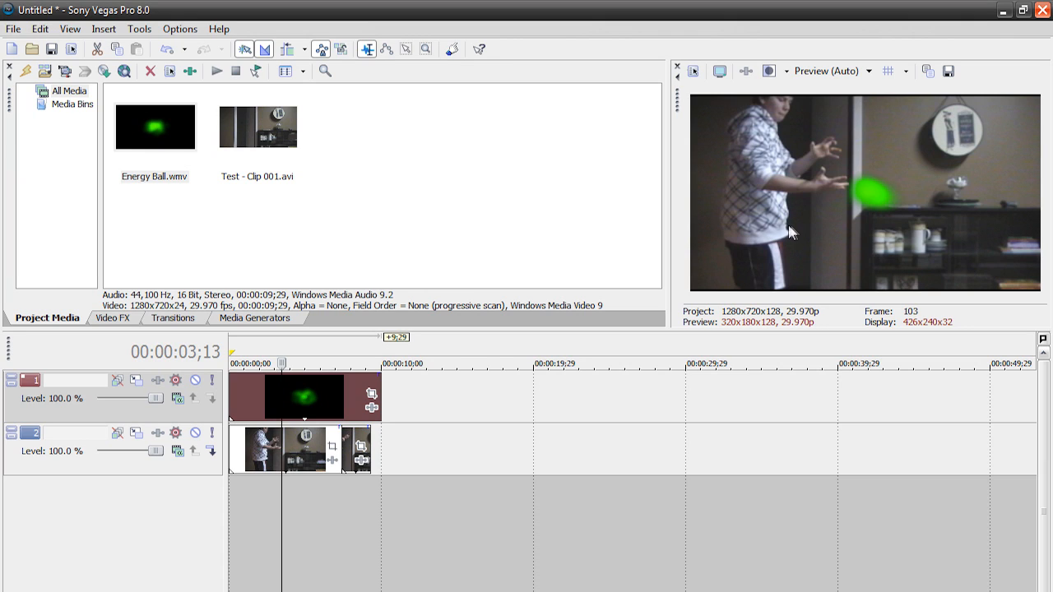
pyautogui.moveTo(809, 250)
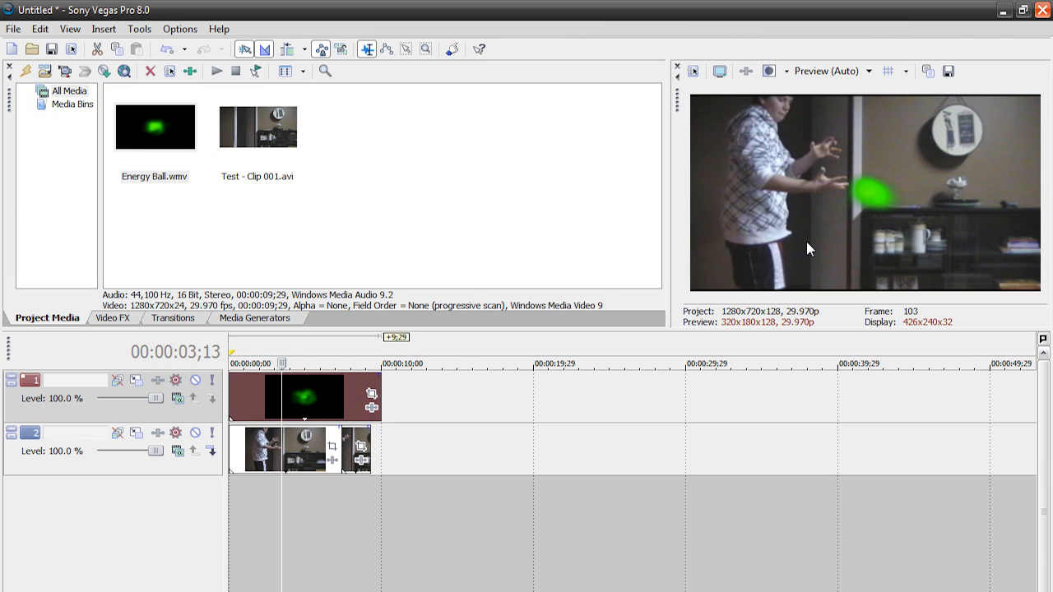
pyautogui.moveTo(796, 250)
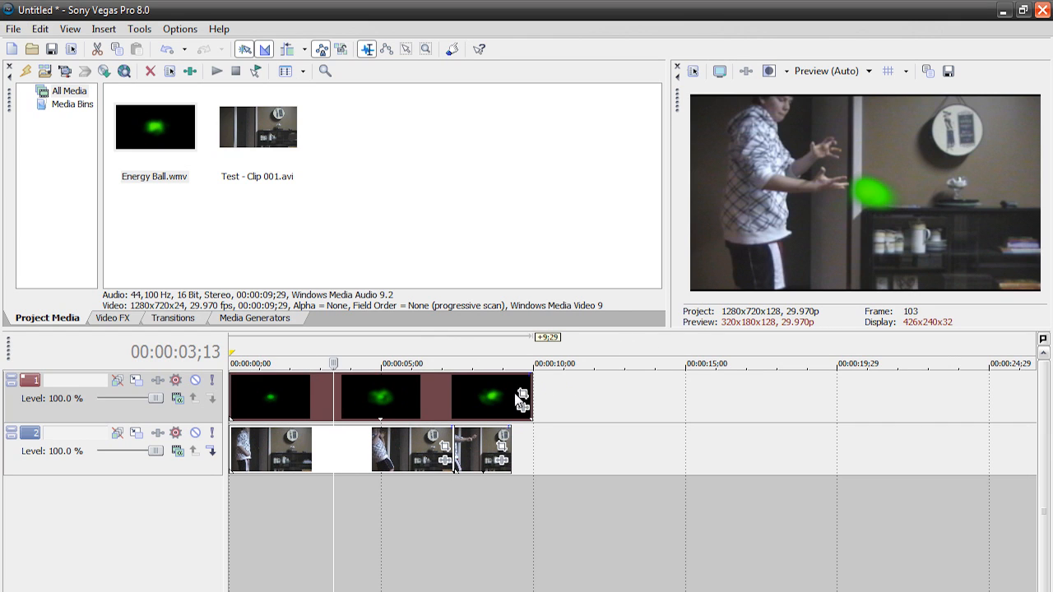
pyautogui.moveTo(523, 399)
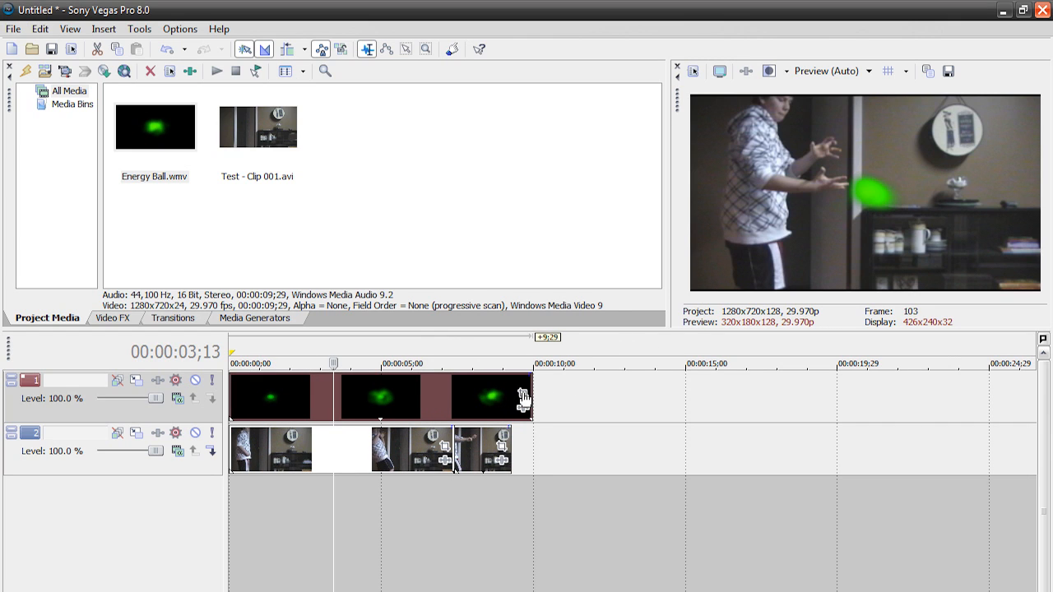
pyautogui.click(521, 395)
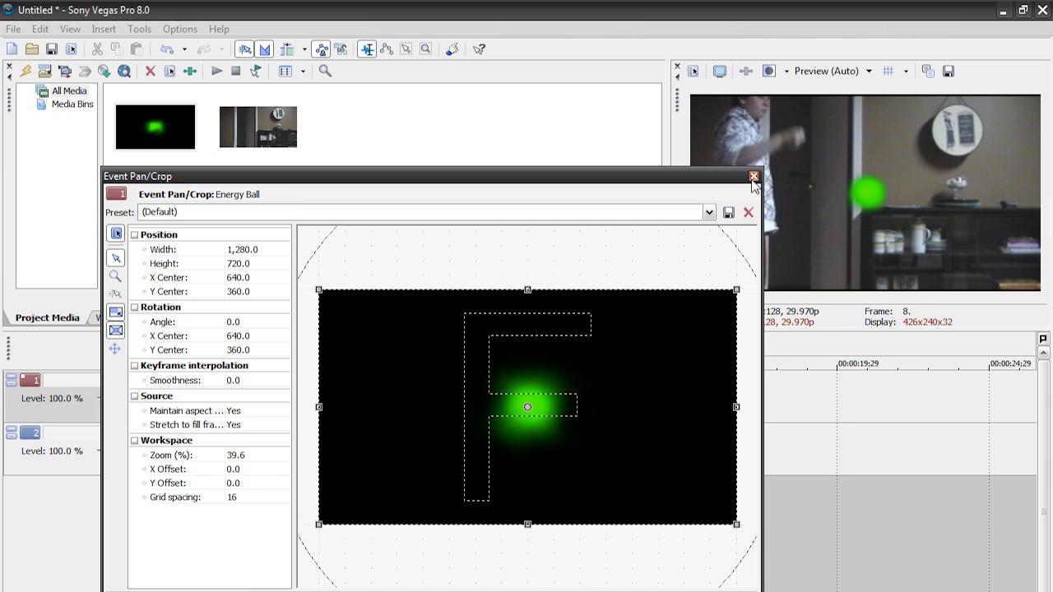
pyautogui.click(753, 176)
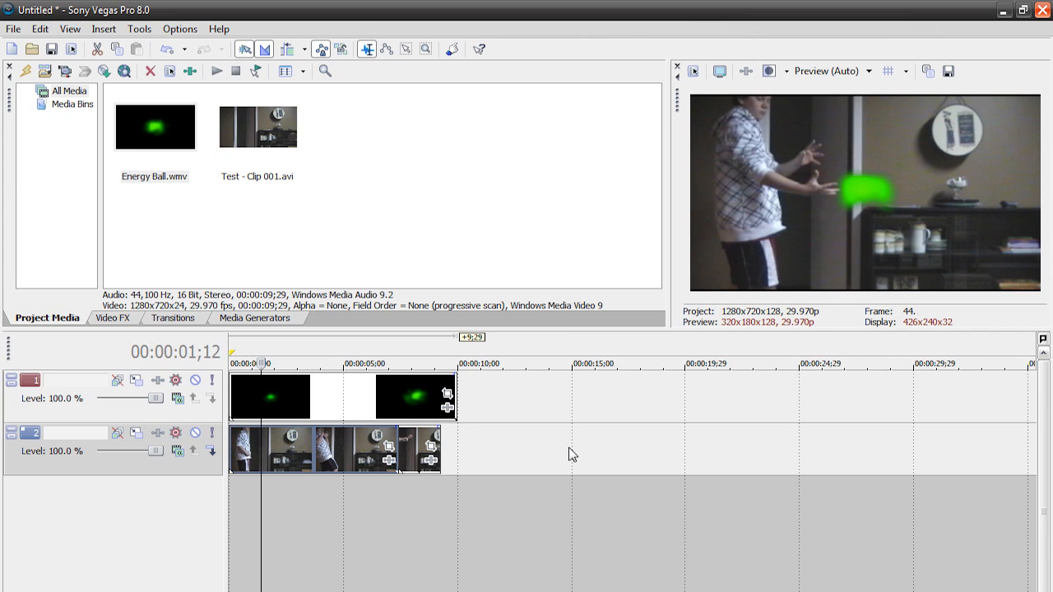
# Zoom out the timeline to show five Energy Ball events over the split live clip
pyautogui.click(831, 70)
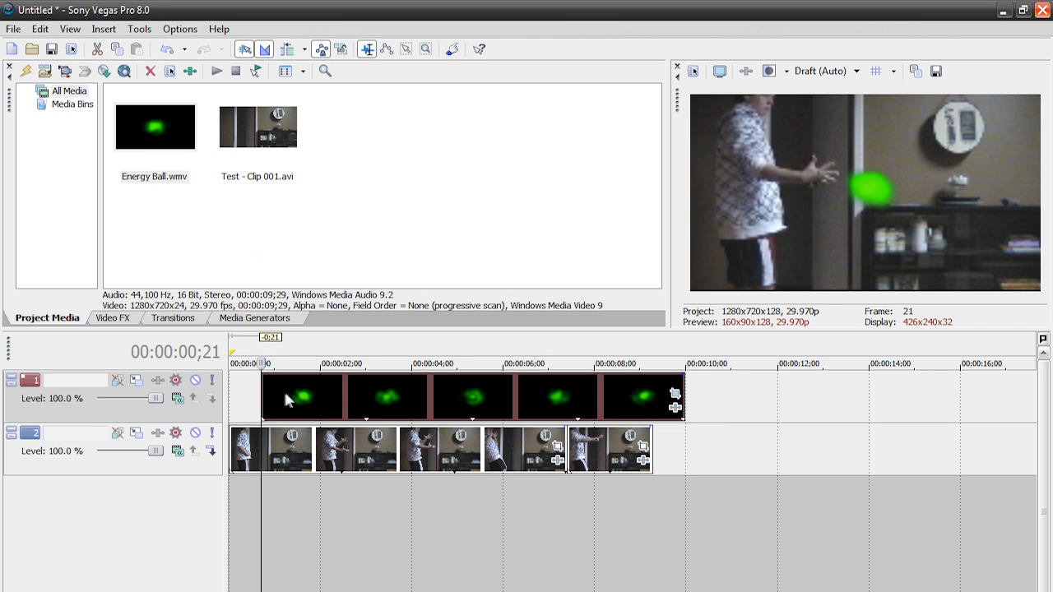
# Enlarge the Energy Ball pan/crop area to about 3240 by 1823 so a small glow sits near the hands
pyautogui.click(675, 394)
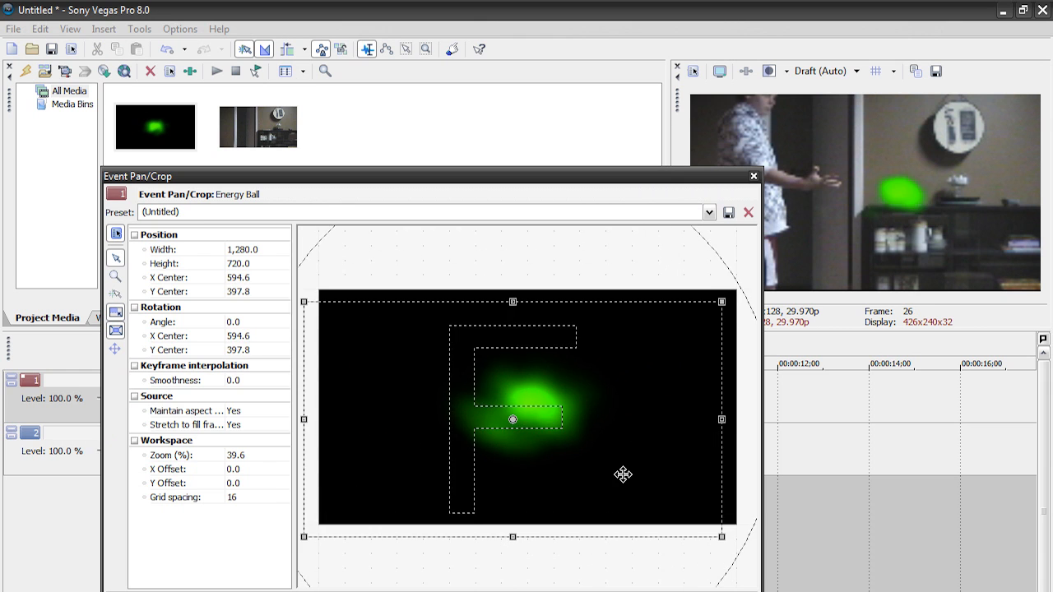
pyautogui.moveTo(512, 421); pyautogui.dragTo(590, 449)
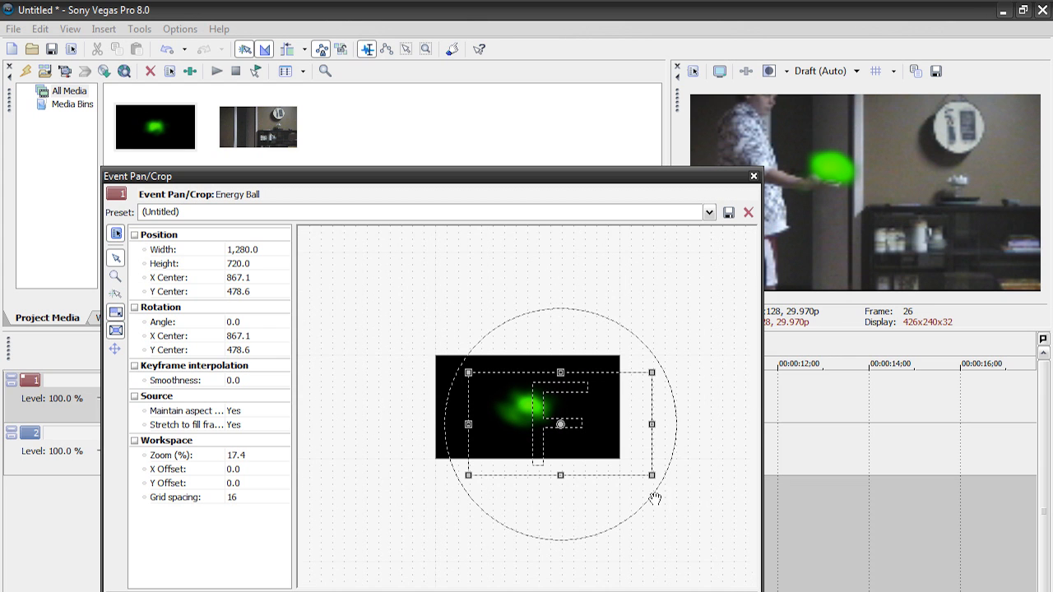
pyautogui.moveTo(651, 473); pyautogui.dragTo(714, 510)
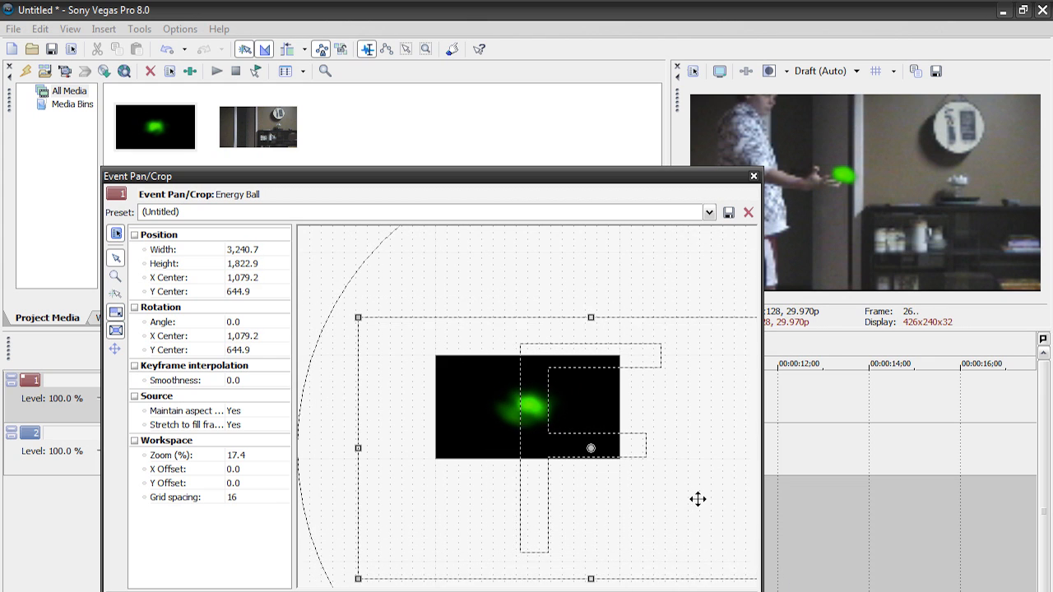
pyautogui.moveTo(590, 447); pyautogui.dragTo(591, 436)
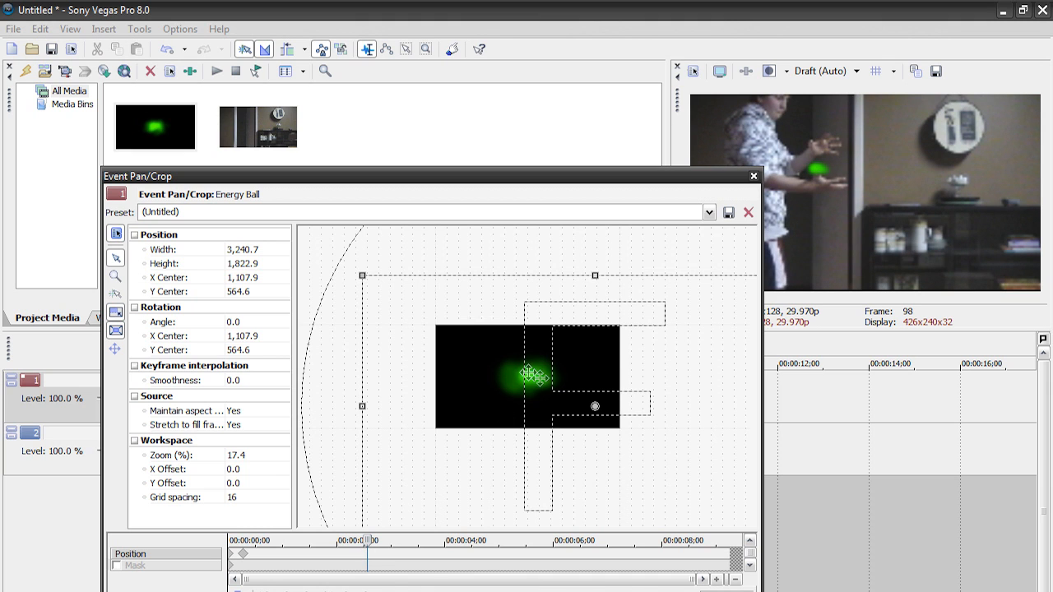
# Keyframe the crop smaller so the ball grows and settles between the person's hands
pyautogui.moveTo(546, 375); pyautogui.dragTo(586, 403)
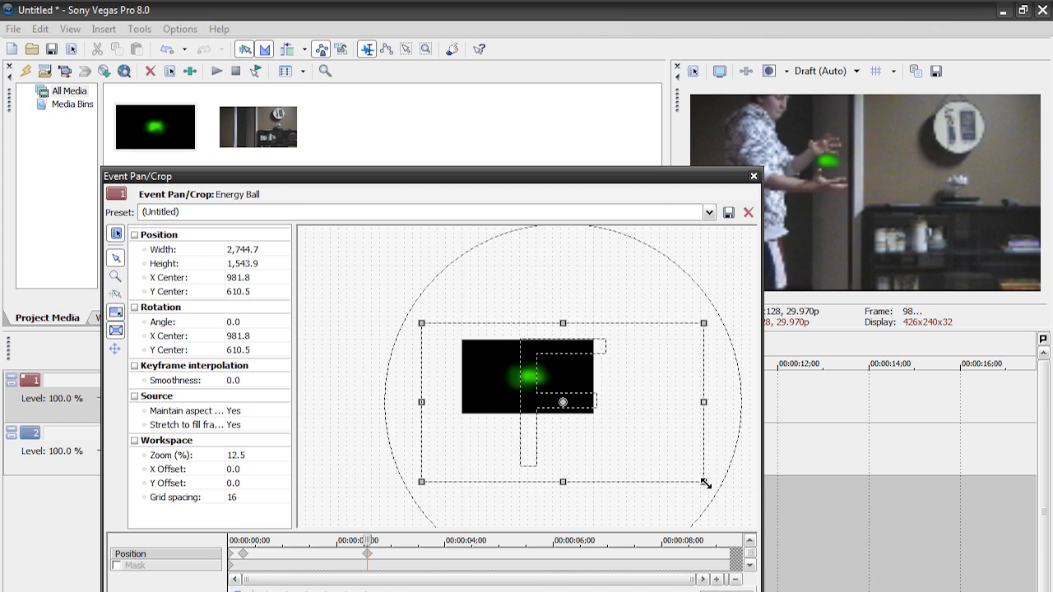
pyautogui.moveTo(704, 483); pyautogui.dragTo(671, 463)
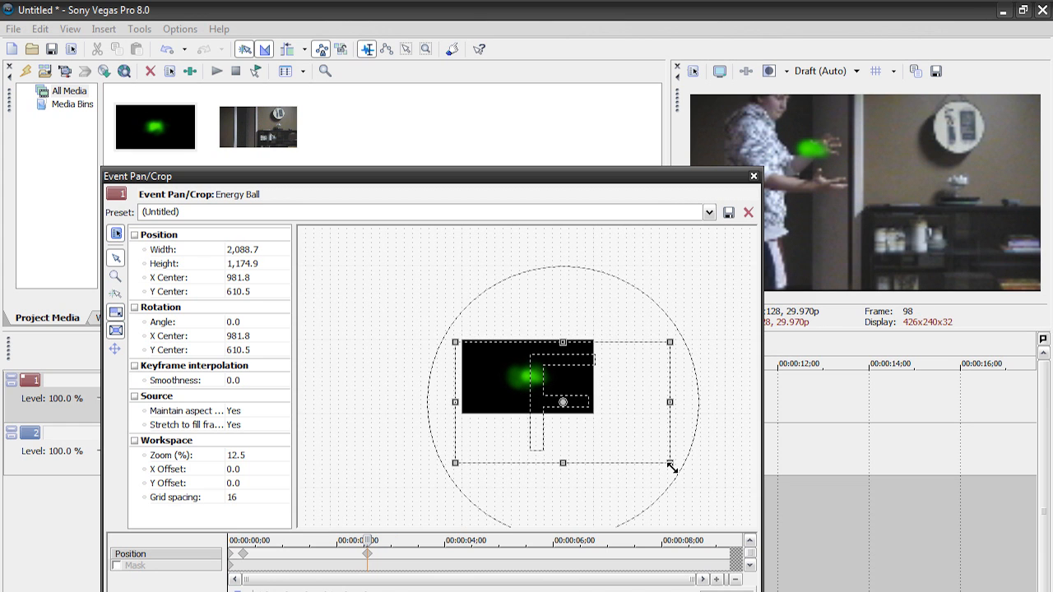
pyautogui.moveTo(671, 467); pyautogui.dragTo(562, 378)
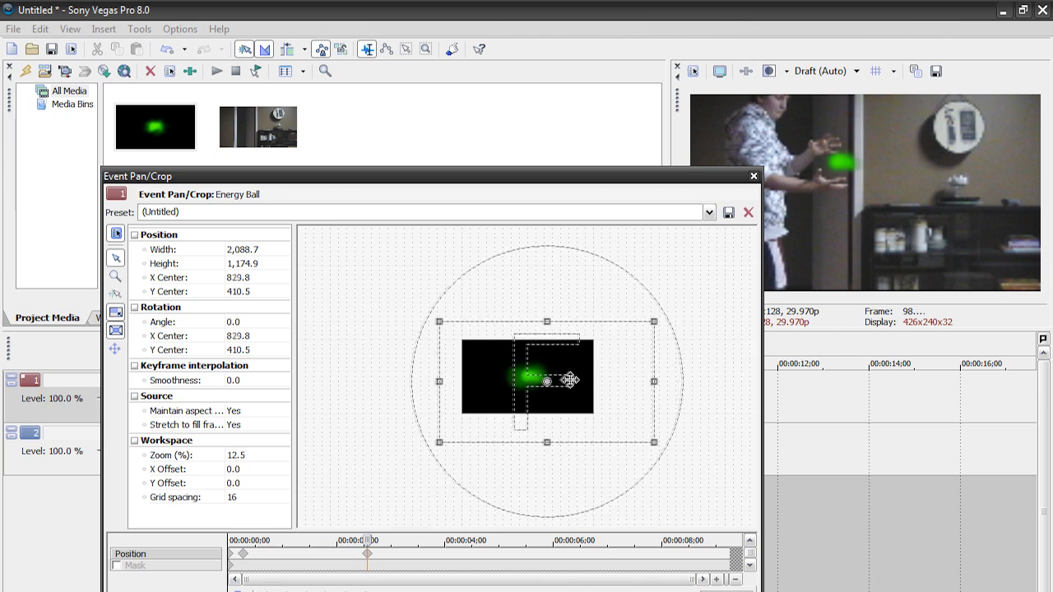
pyautogui.moveTo(567, 376); pyautogui.dragTo(572, 395)
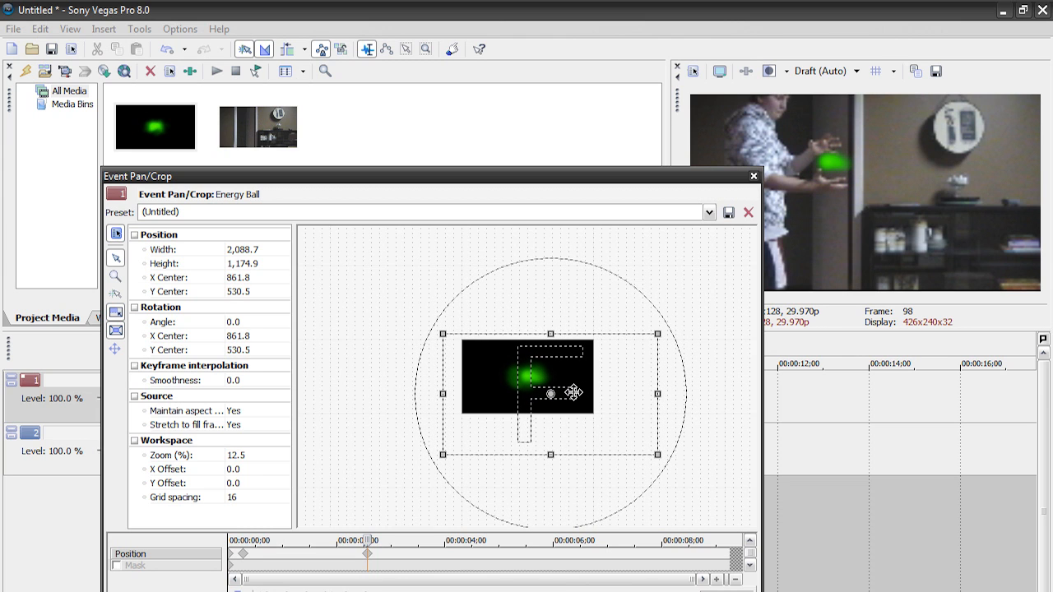
pyautogui.moveTo(572, 391); pyautogui.dragTo(559, 386)
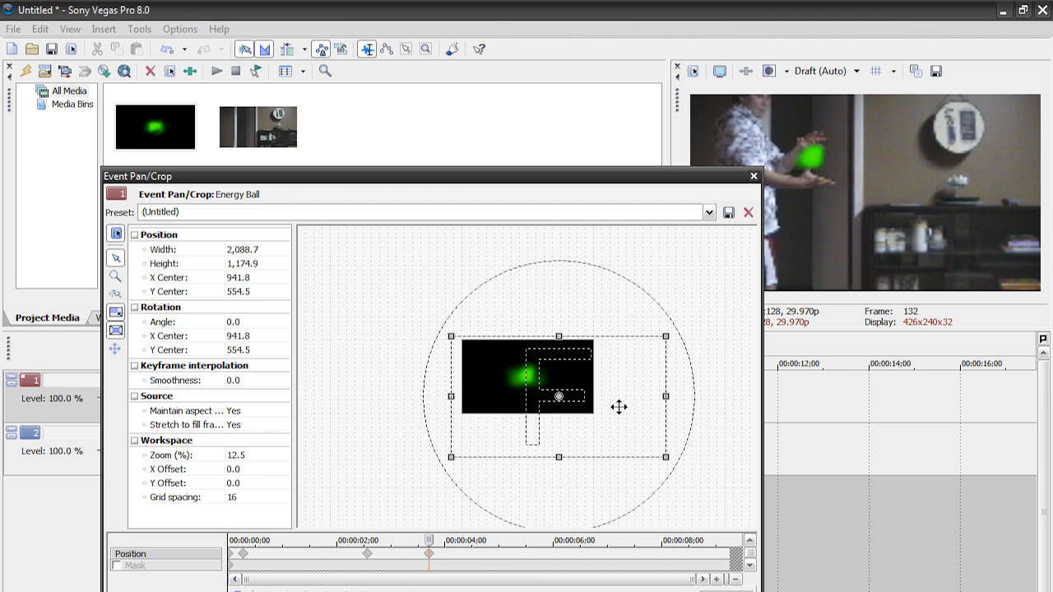
# Add later keyframes that enlarge the green ball further within the hands
pyautogui.moveTo(559, 391); pyautogui.dragTo(559, 371)
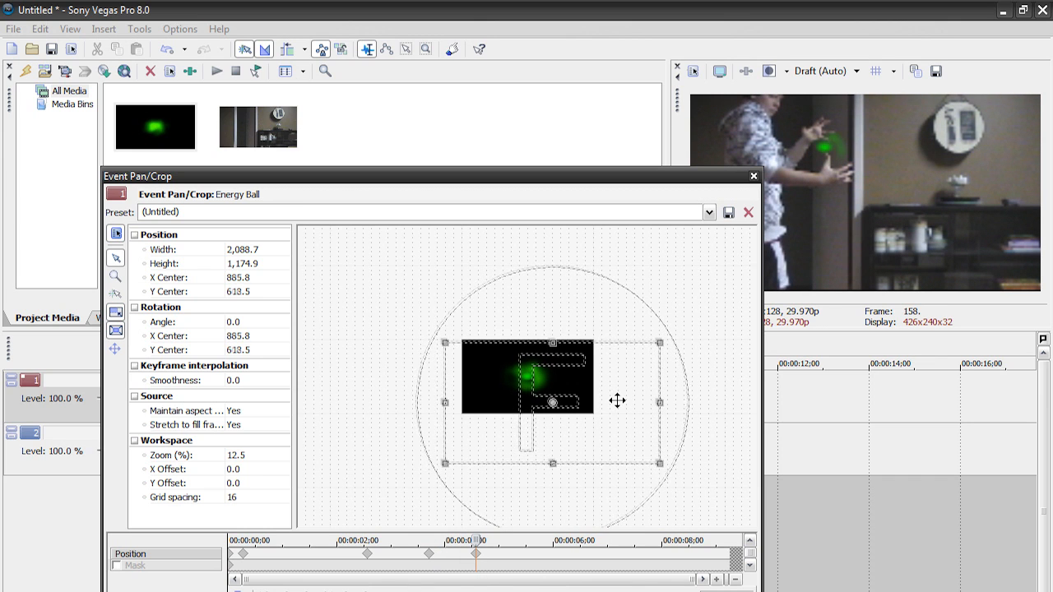
pyautogui.moveTo(658, 474); pyautogui.dragTo(639, 452)
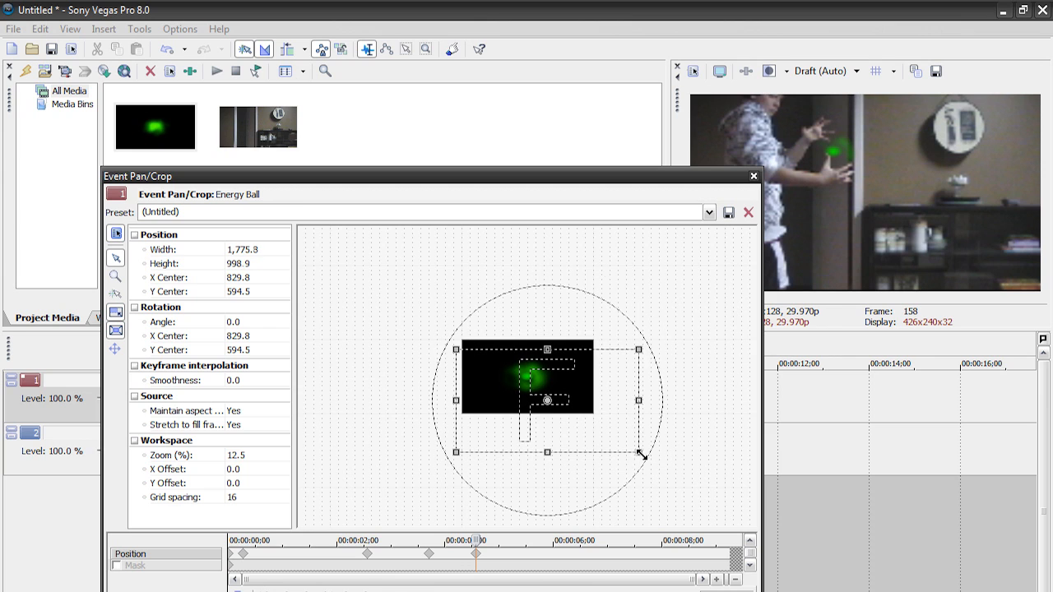
pyautogui.moveTo(639, 454); pyautogui.dragTo(610, 426)
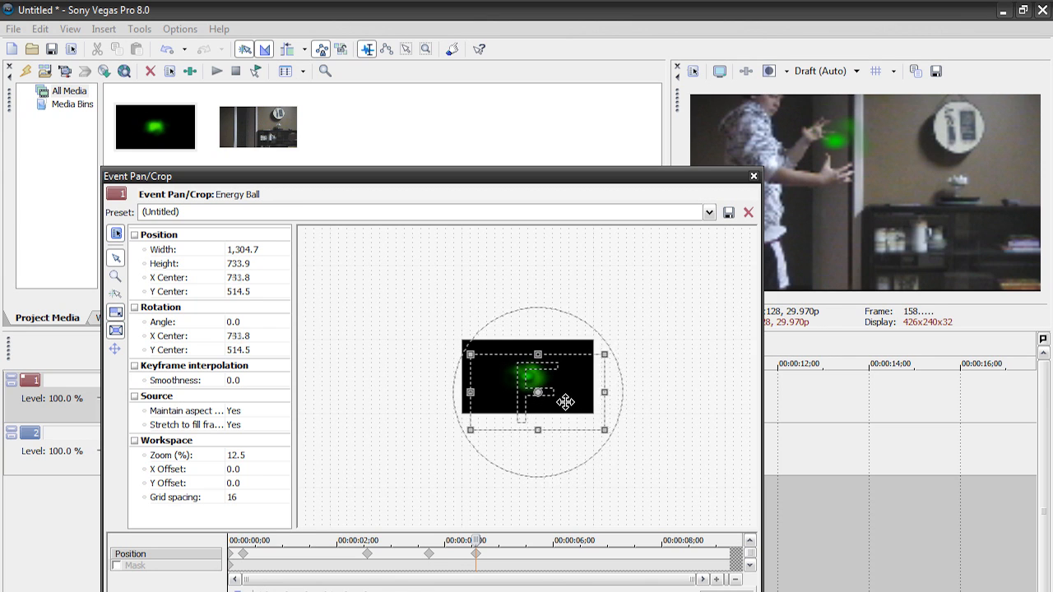
pyautogui.moveTo(562, 401); pyautogui.dragTo(543, 391)
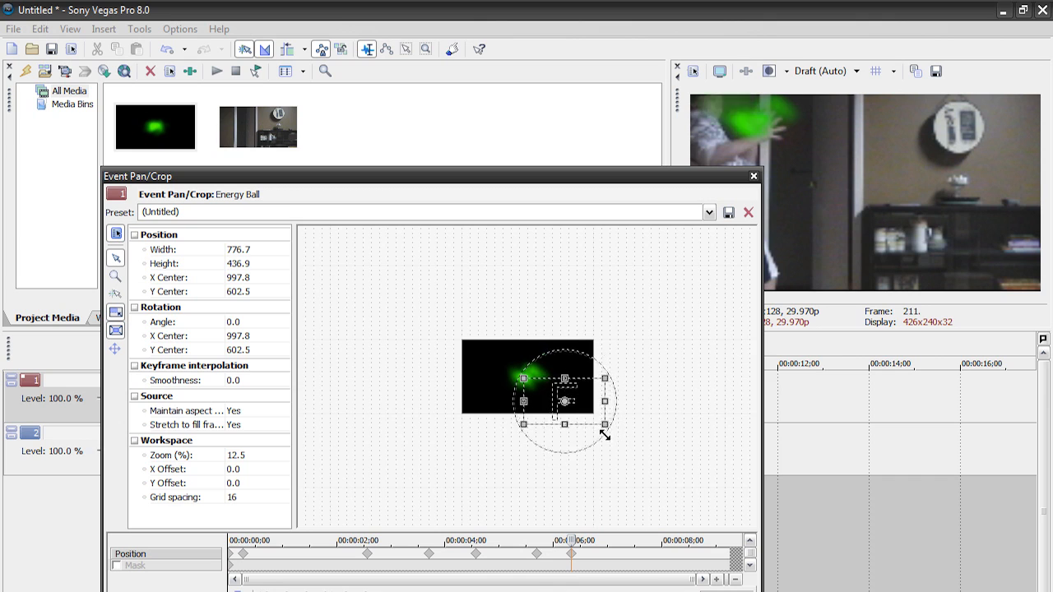
# Keyframe the ball slightly bigger and shifted leftward at later points in the event
pyautogui.moveTo(605, 434); pyautogui.dragTo(589, 428)
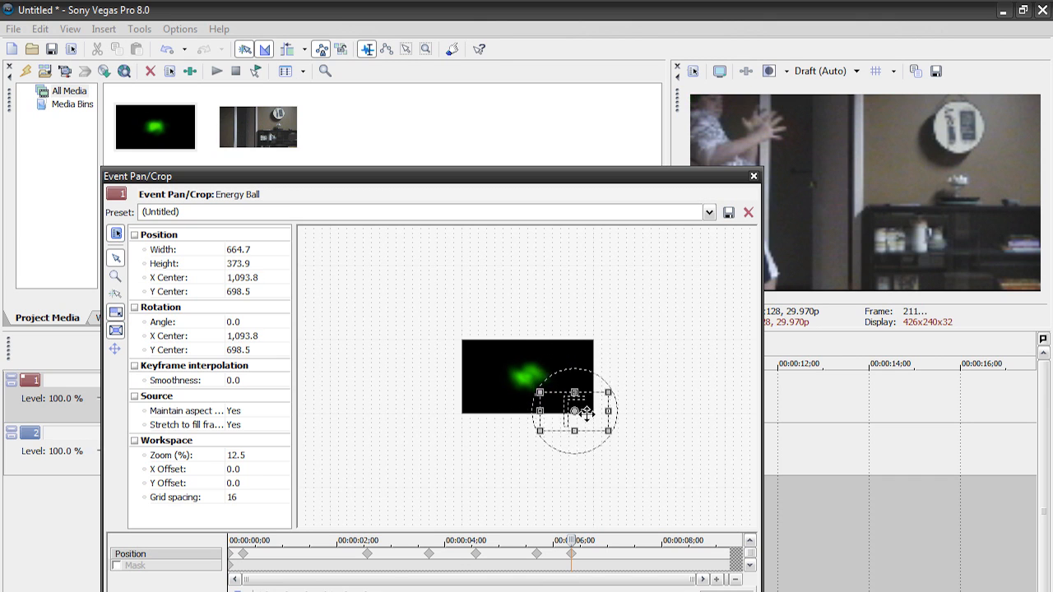
pyautogui.moveTo(576, 411); pyautogui.dragTo(556, 397)
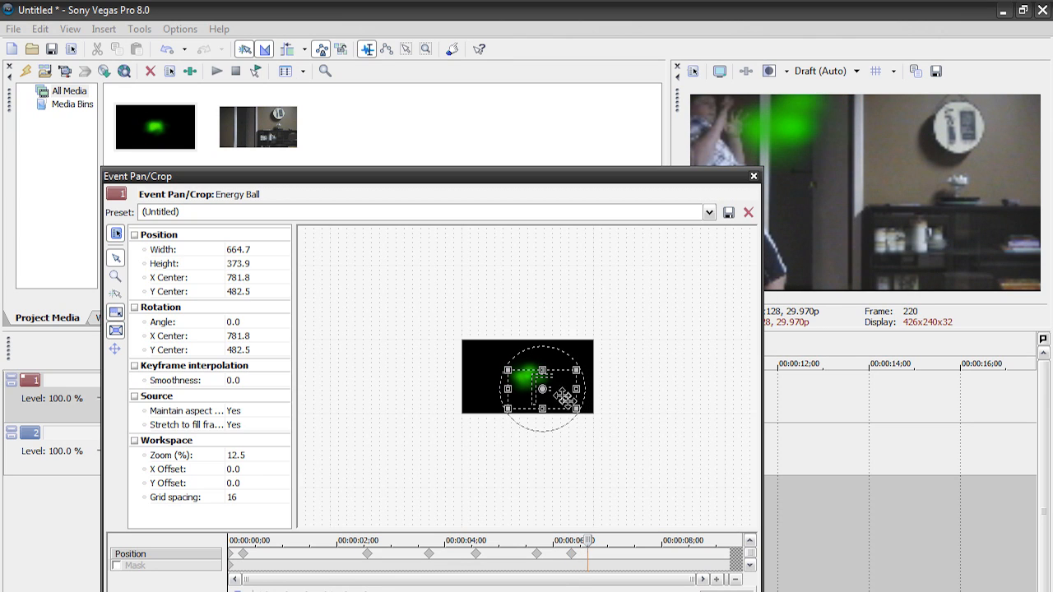
pyautogui.moveTo(535, 382); pyautogui.dragTo(572, 392)
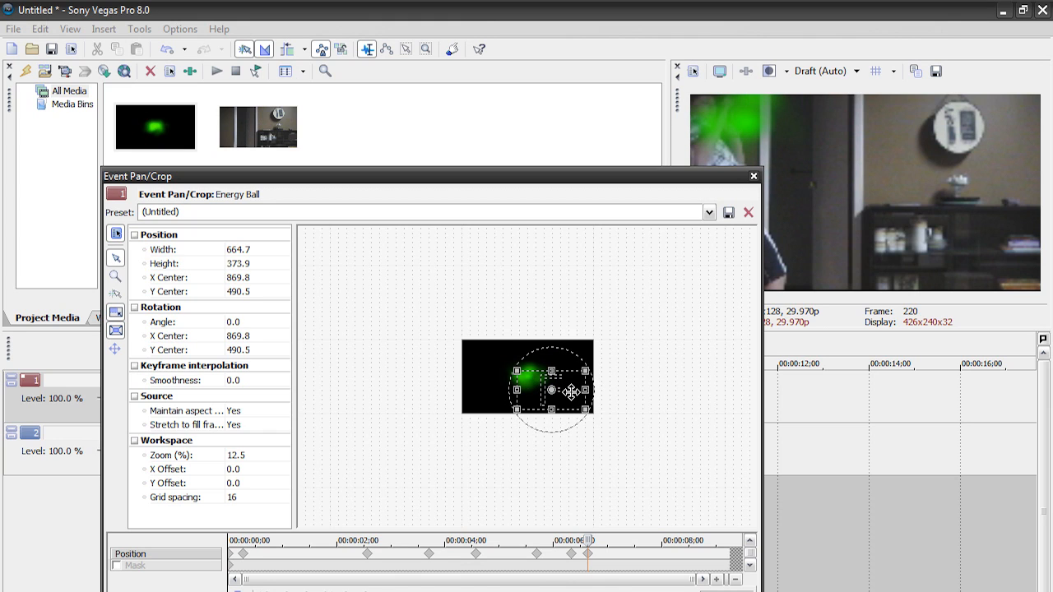
pyautogui.moveTo(520, 368); pyautogui.dragTo(553, 388)
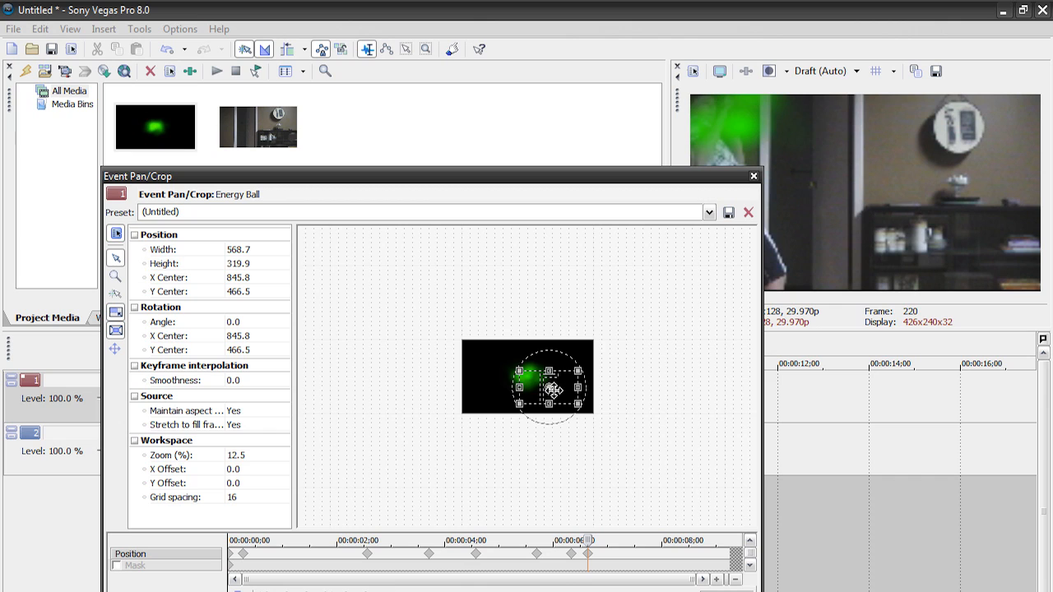
pyautogui.moveTo(777, 470)
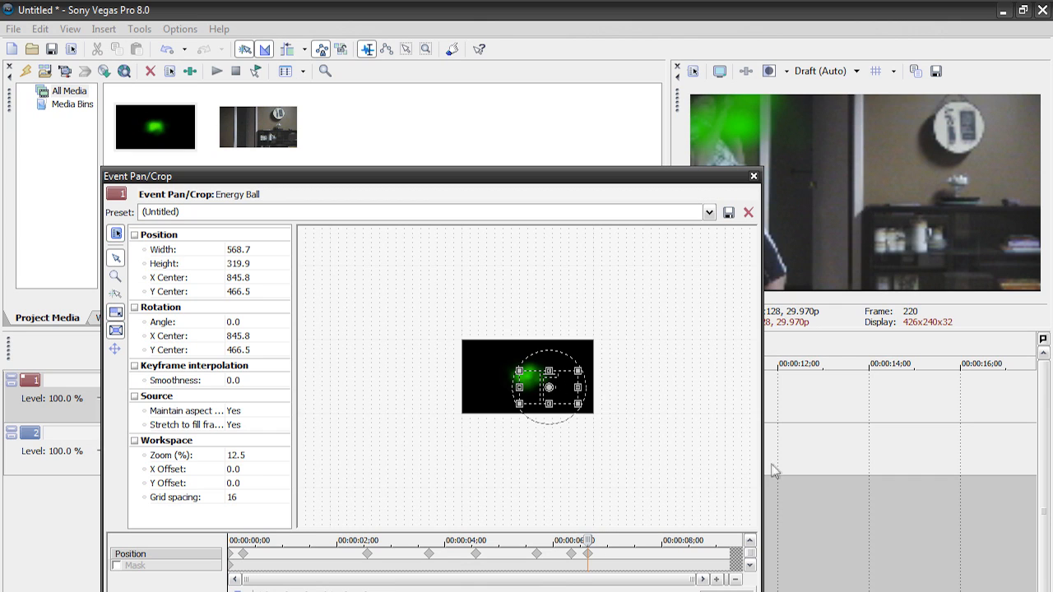
pyautogui.moveTo(760, 462)
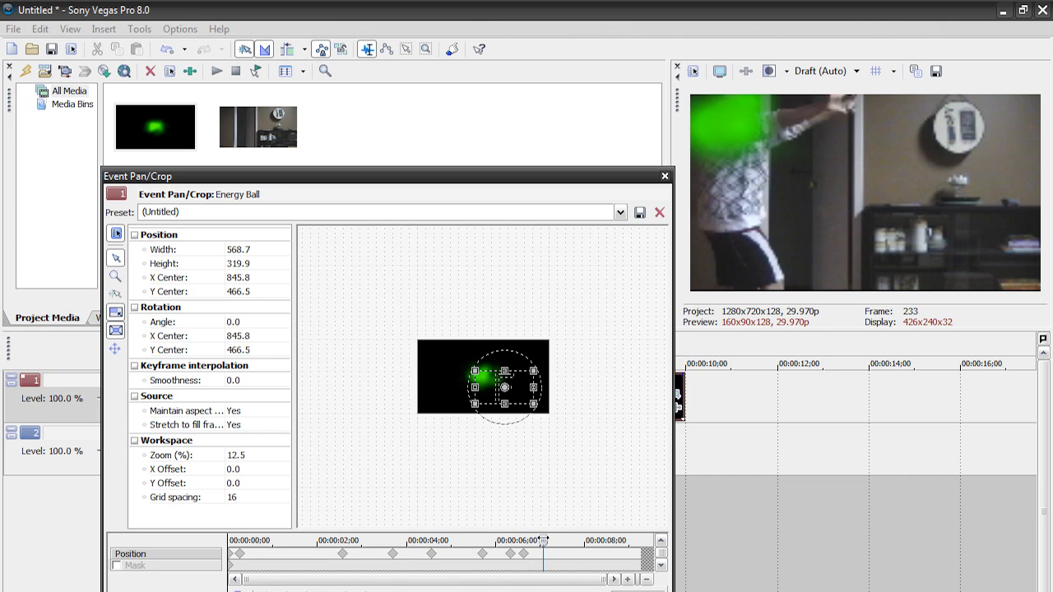
# Sweep the ball across the shot and push it out of frame on the right
pyautogui.moveTo(484, 391); pyautogui.dragTo(503, 380)
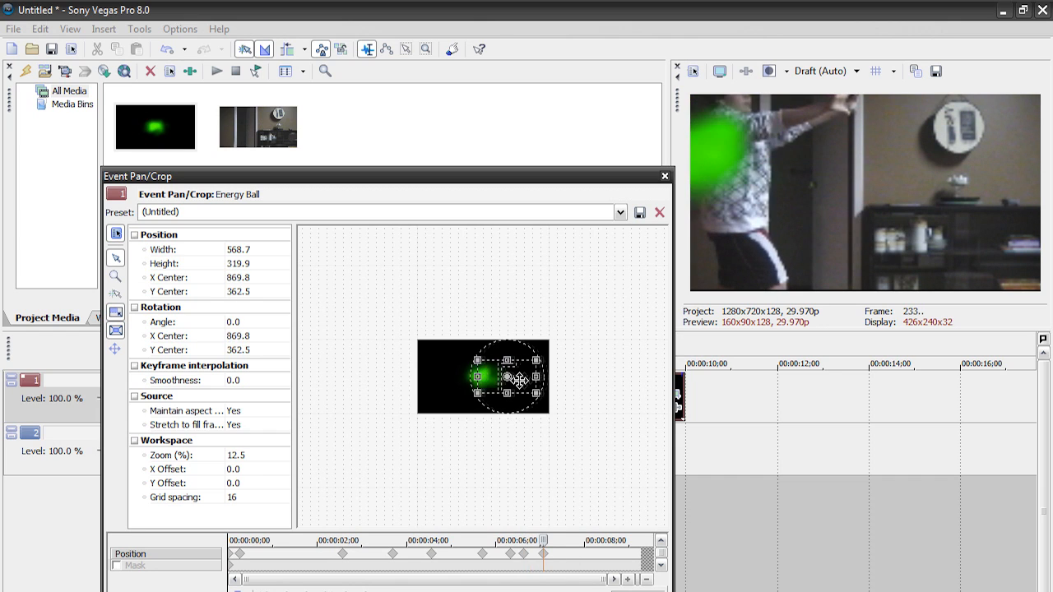
pyautogui.moveTo(518, 380); pyautogui.dragTo(485, 388)
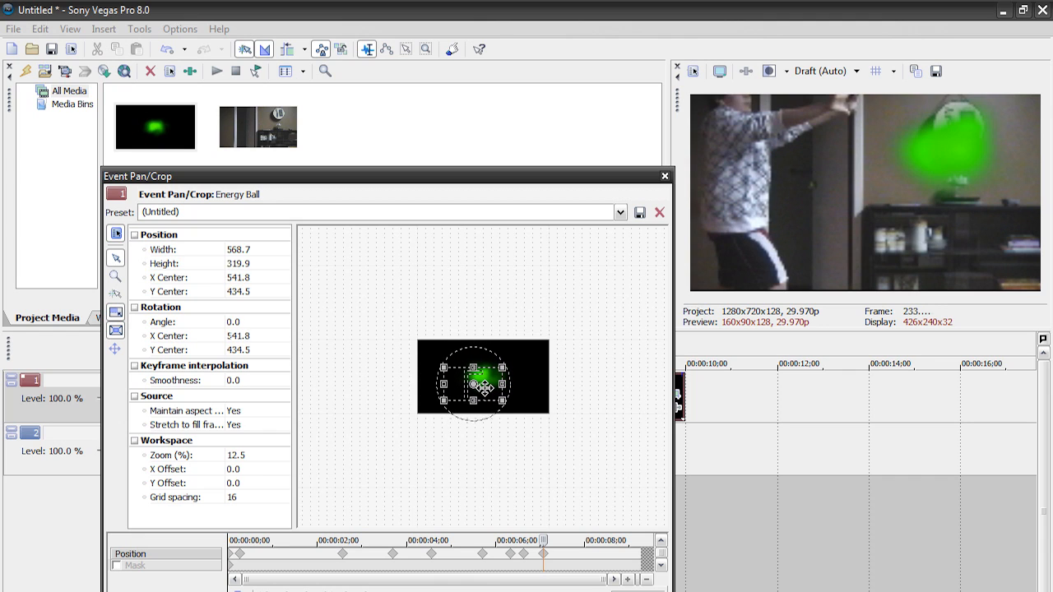
pyautogui.moveTo(474, 375); pyautogui.dragTo(497, 400)
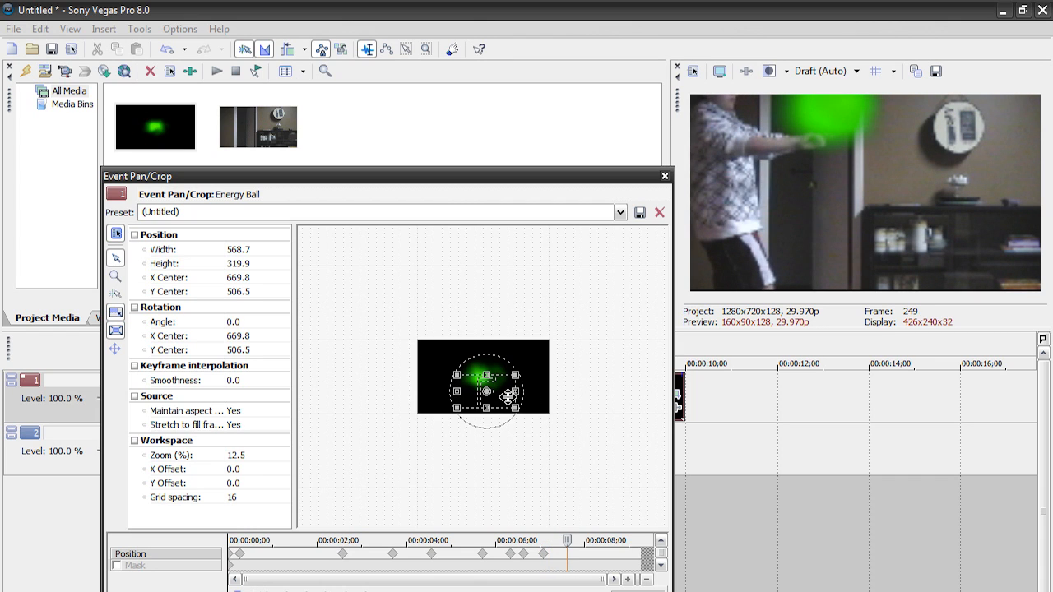
pyautogui.moveTo(485, 387); pyautogui.dragTo(450, 386)
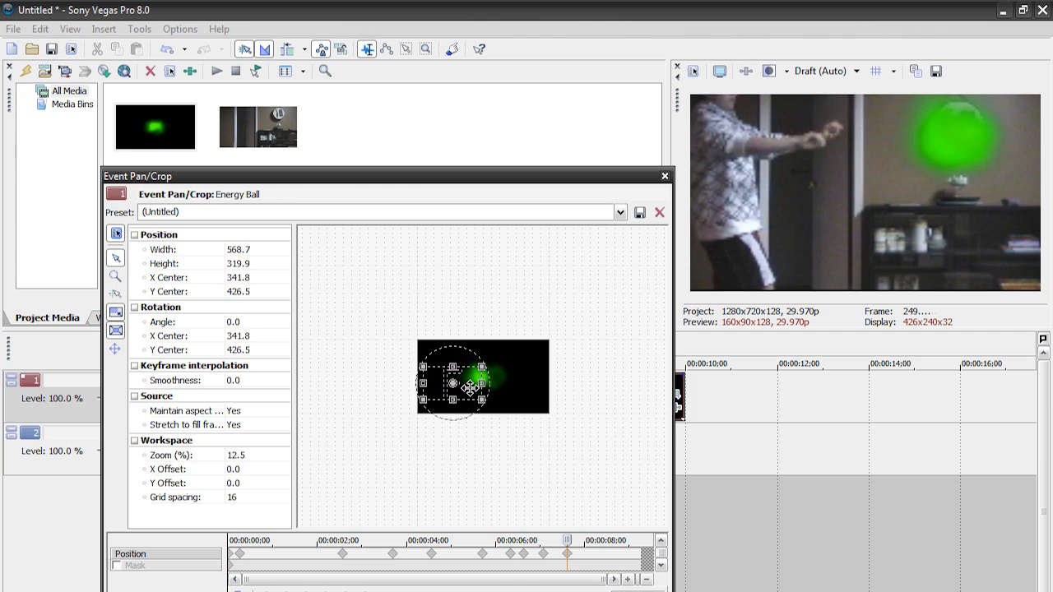
pyautogui.moveTo(469, 387); pyautogui.dragTo(444, 381)
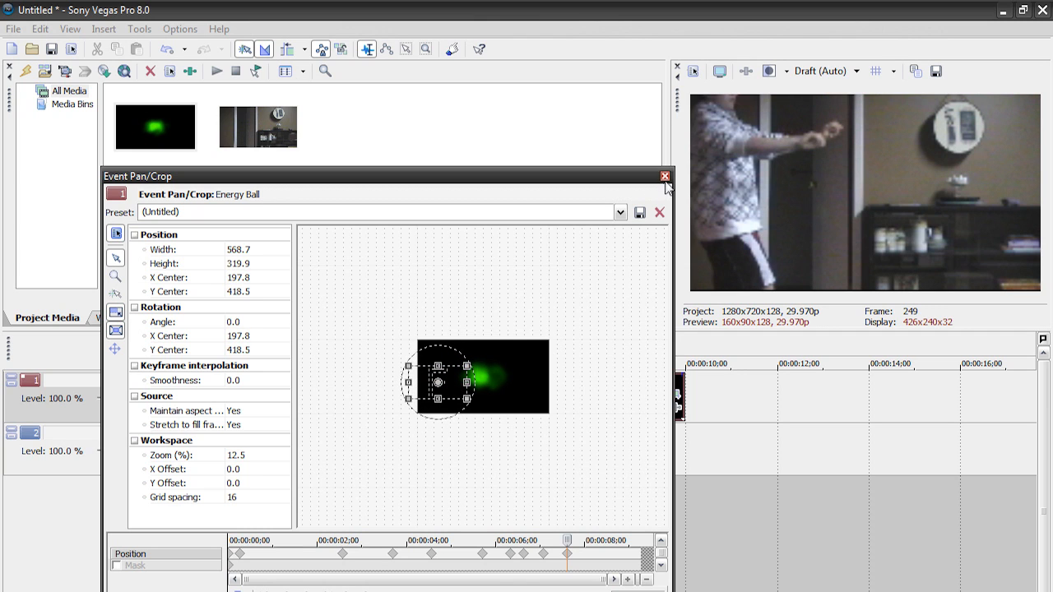
# Close the Event Pan/Crop window to return to the timeline
pyautogui.click(665, 174)
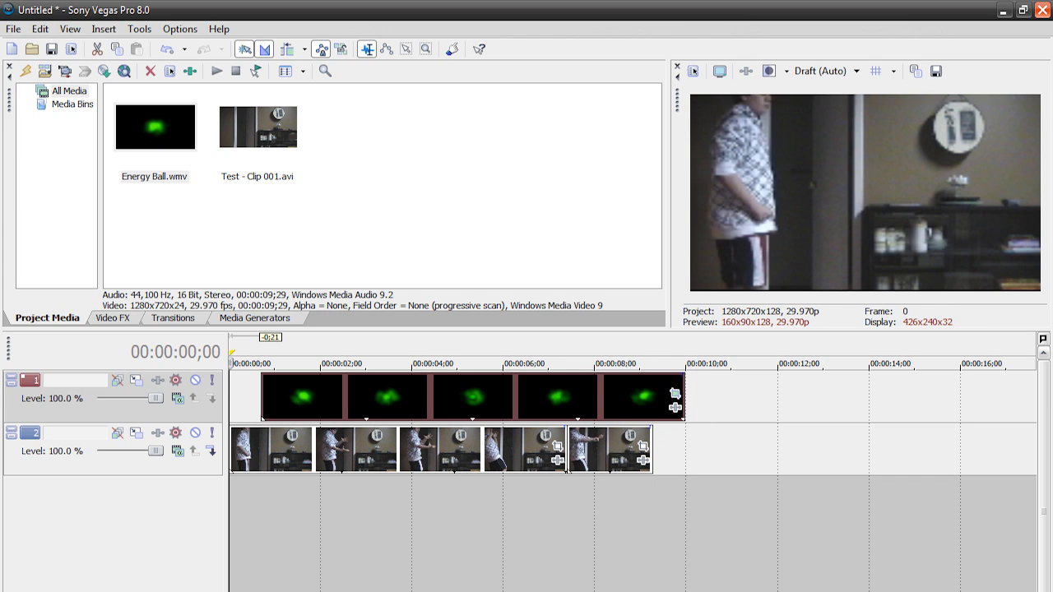
pyautogui.moveTo(671, 386)
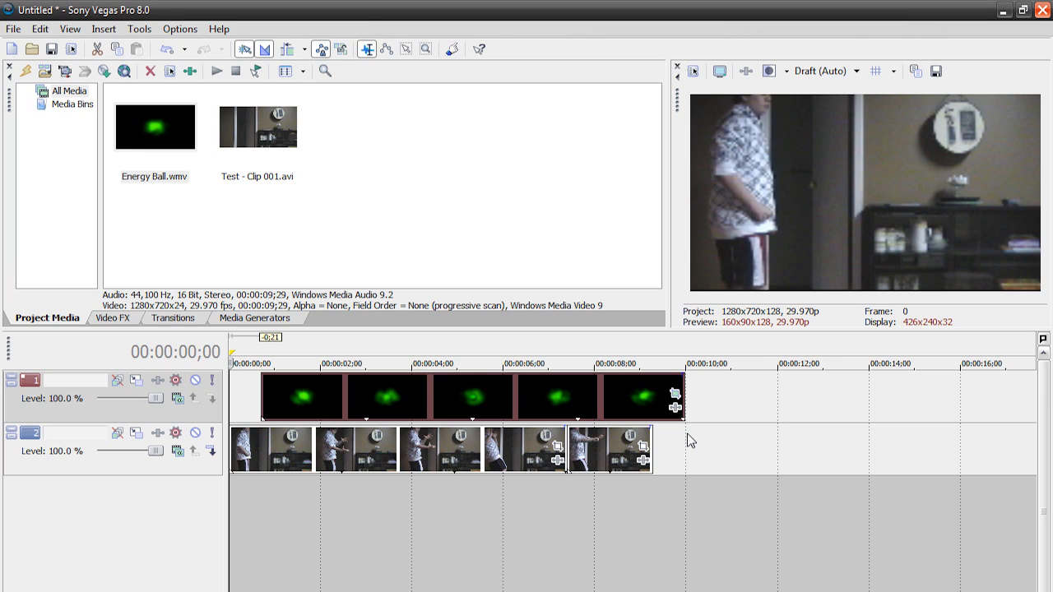
pyautogui.moveTo(720, 417)
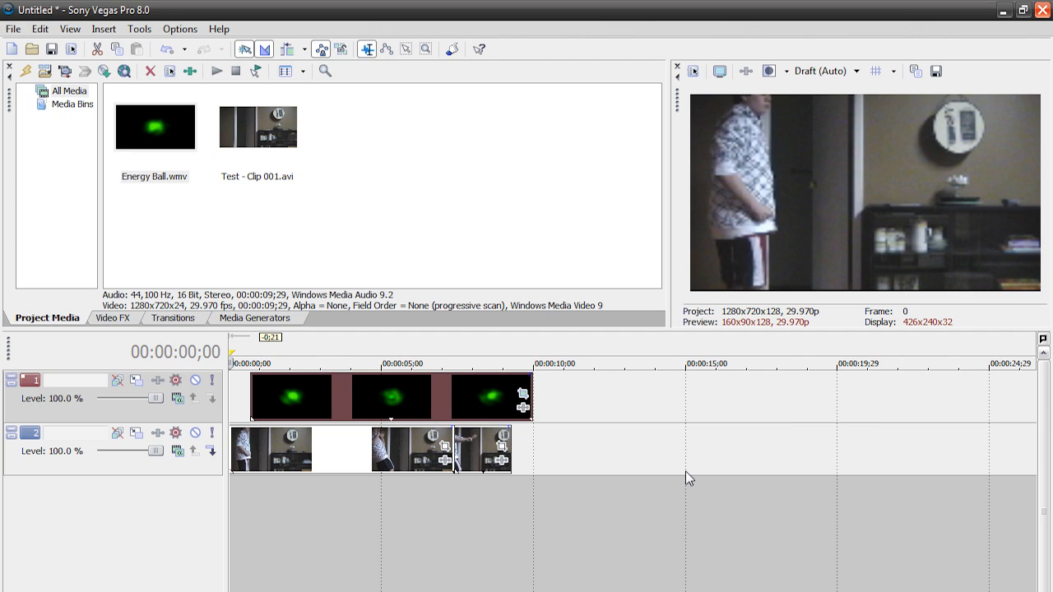
pyautogui.click(415, 363)
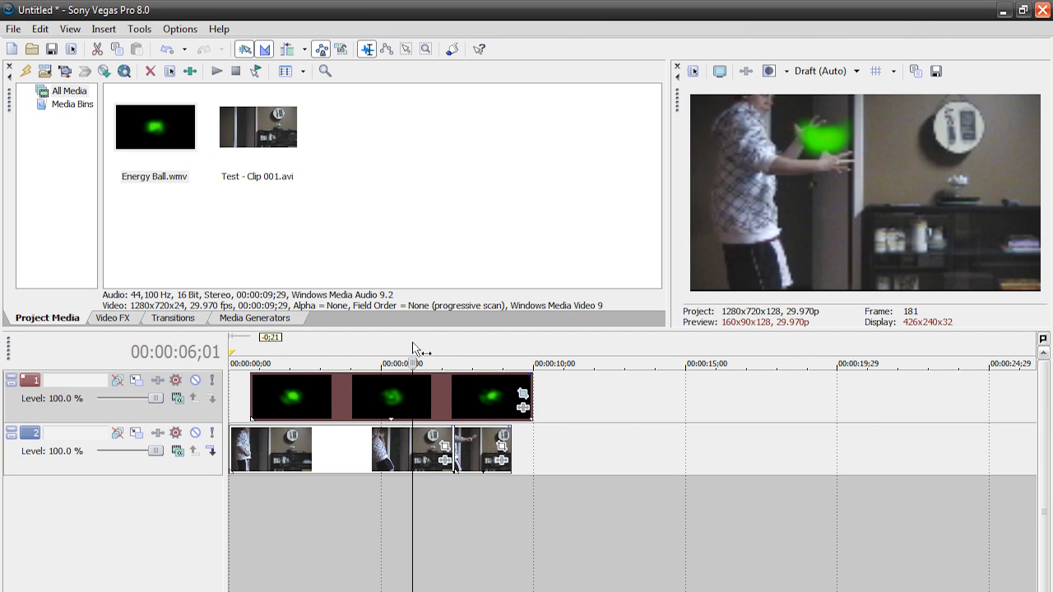
pyautogui.moveTo(464, 355)
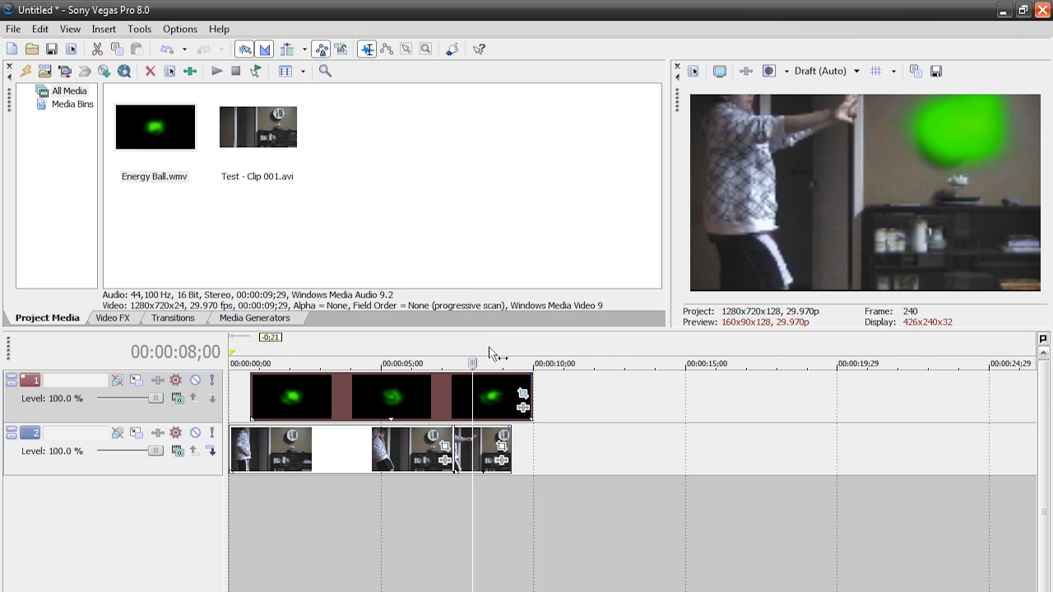
pyautogui.moveTo(501, 359)
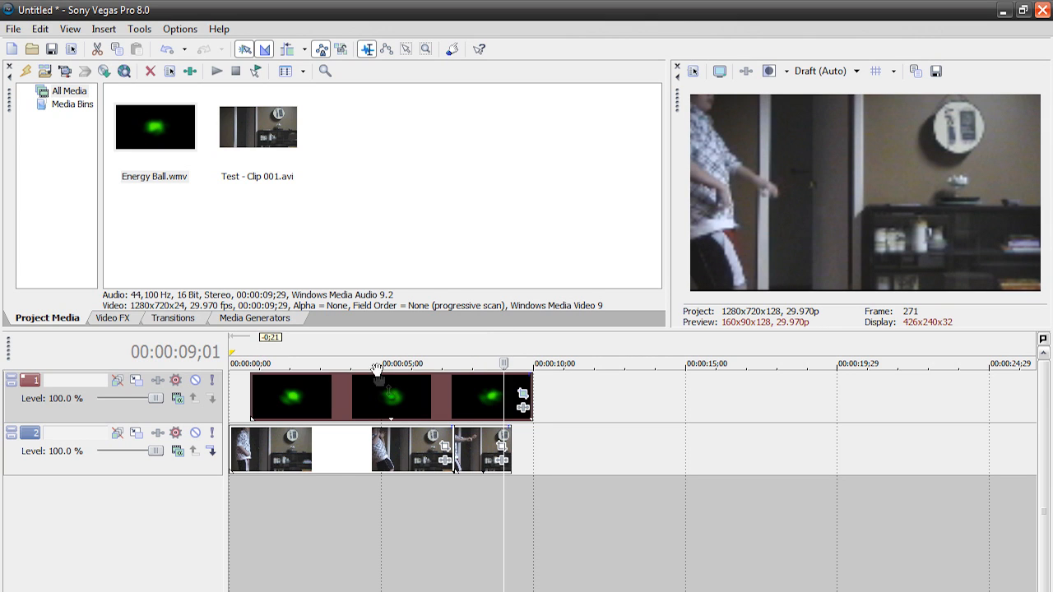
pyautogui.click(392, 363)
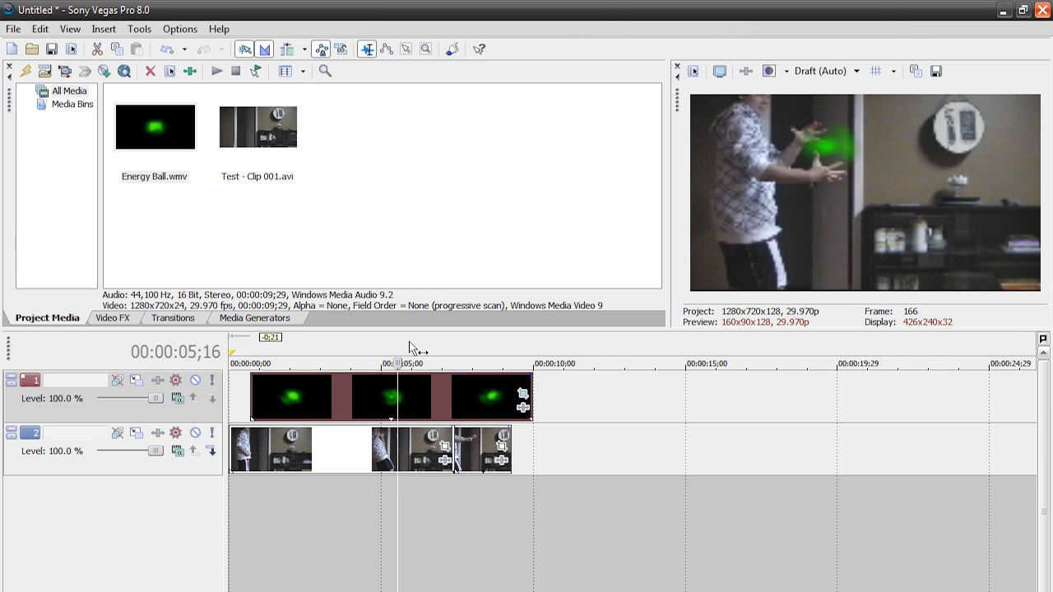